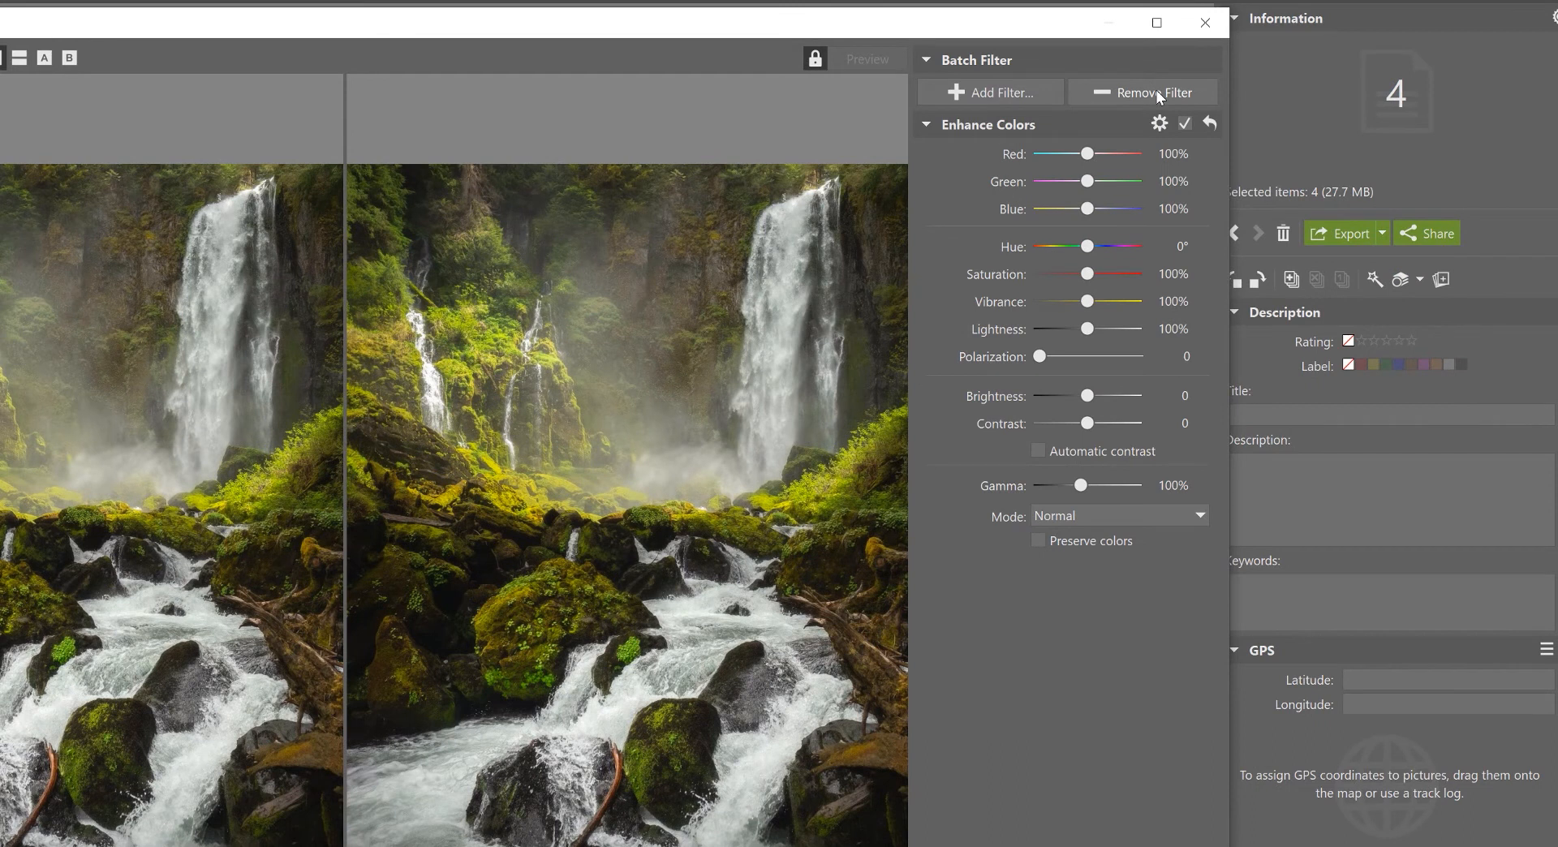
Remove the Enhance Colors filter, leaving the batch filter list empty
{"action": "left_click", "coordinate": [1153, 93]}
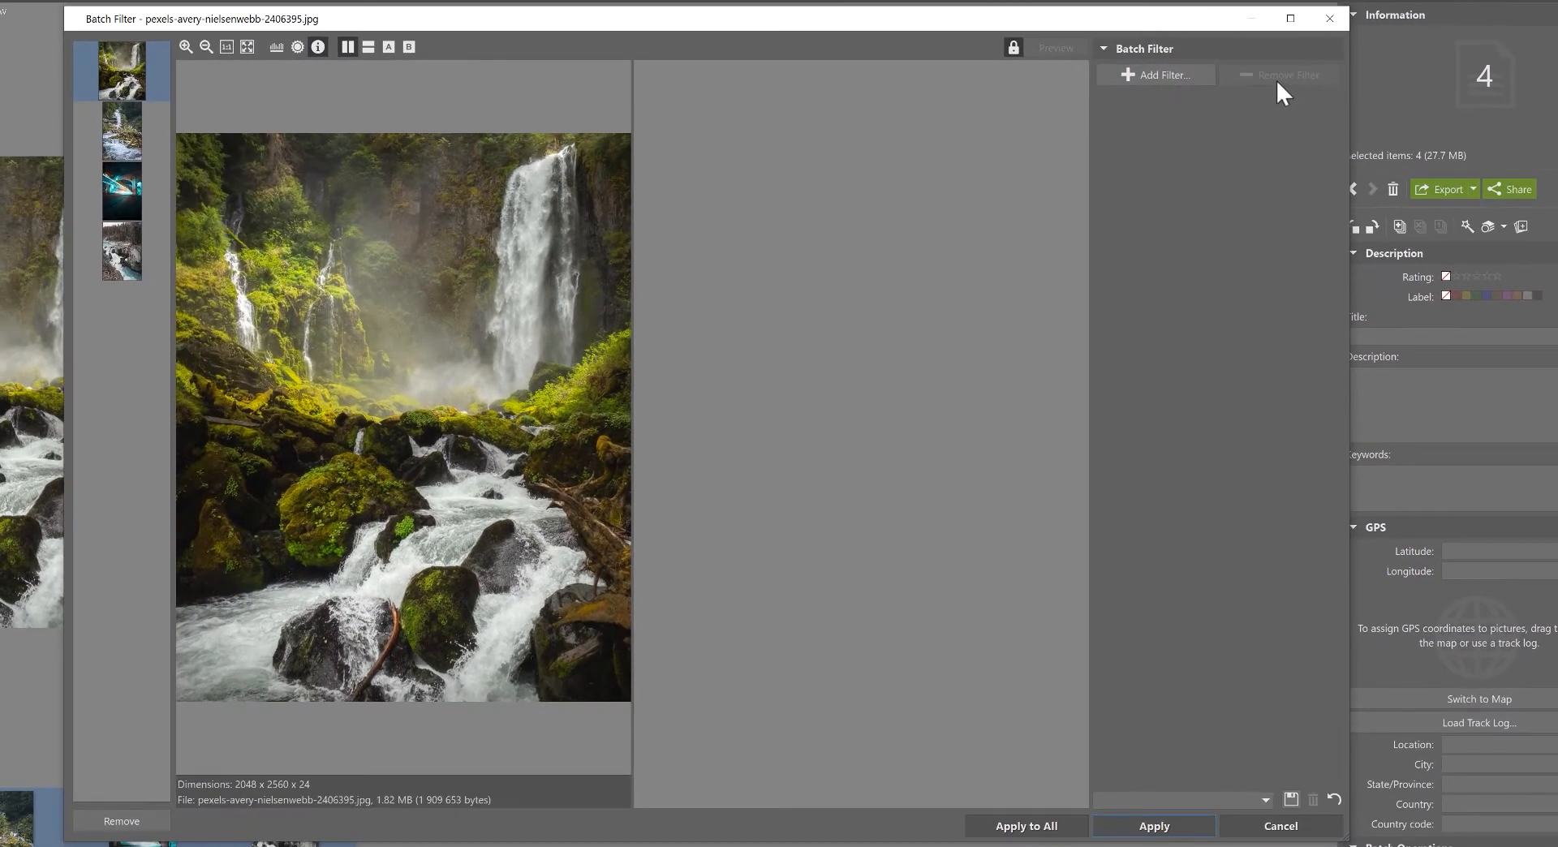
Add a Resize filter set to 1024 by 1024 pixels with proportions kept
{"action": "left_click", "coordinate": [1154, 74]}
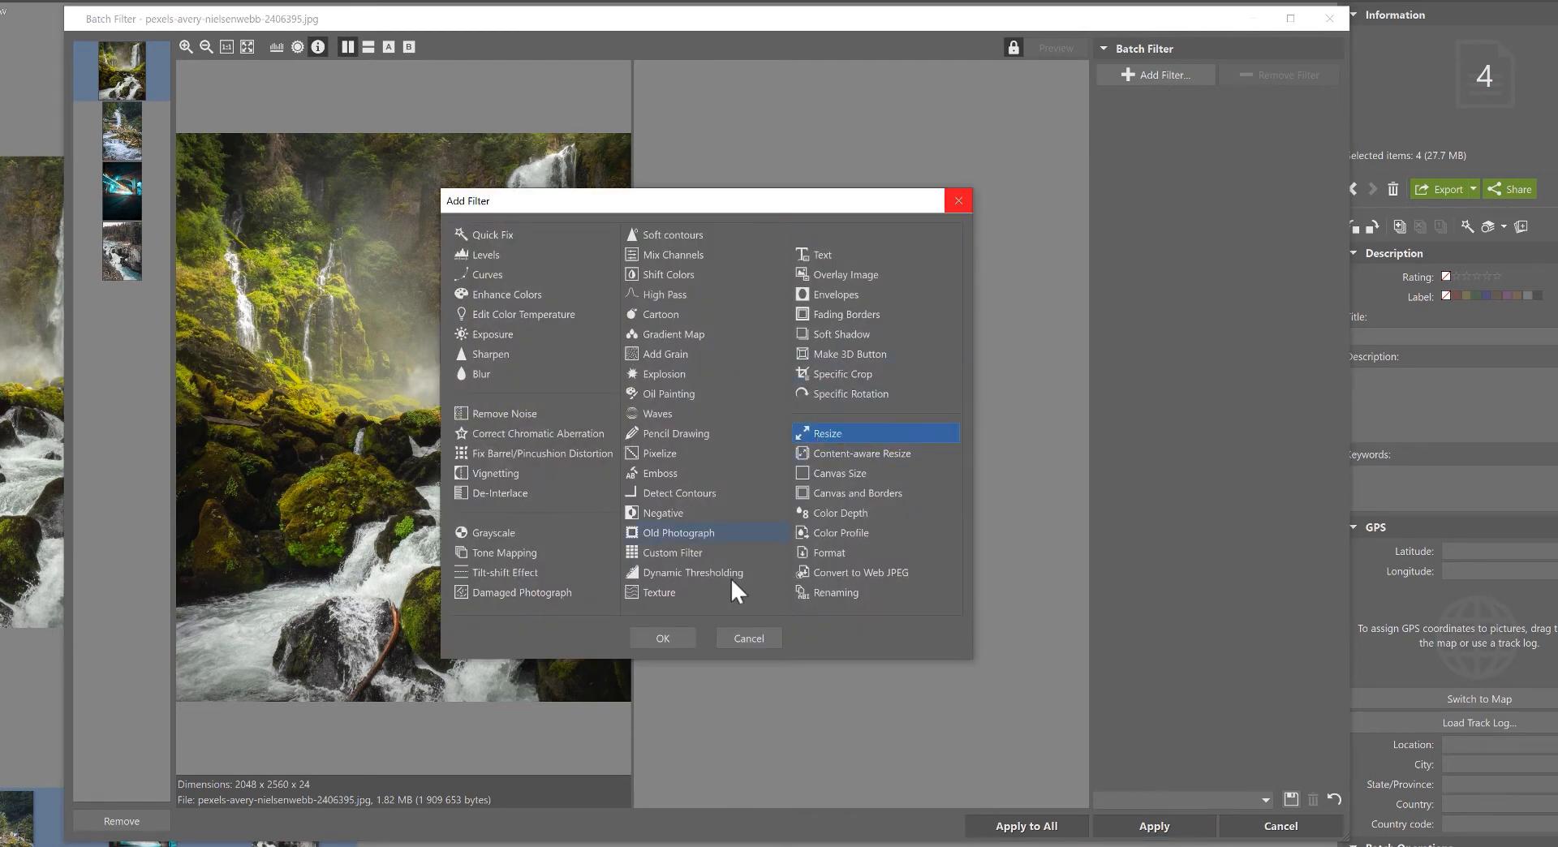
{"action": "left_click", "coordinate": [662, 637]}
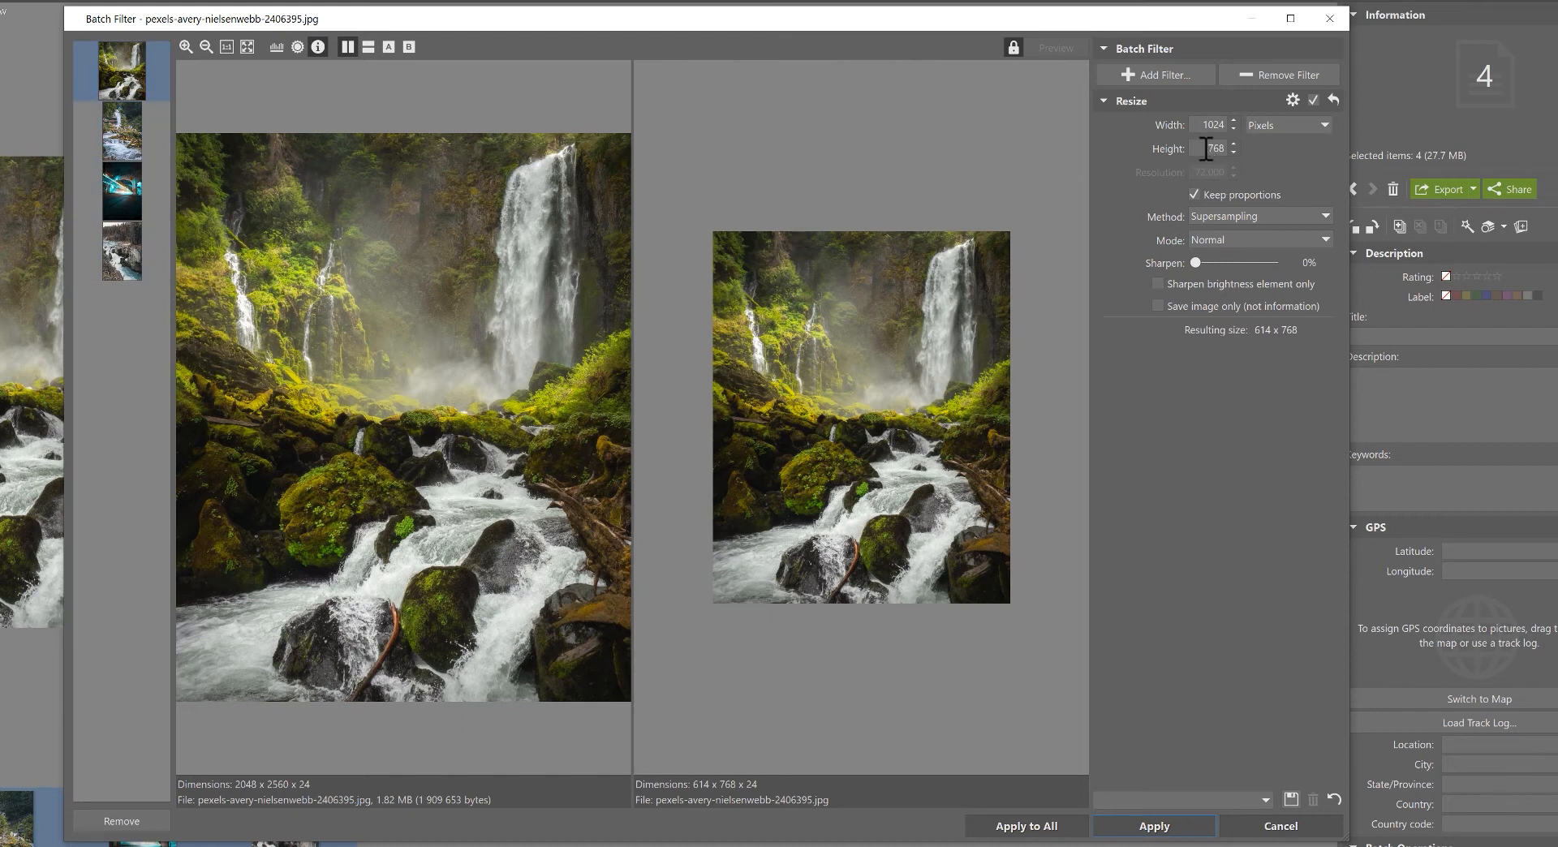
{"action": "type", "text": "1024"}
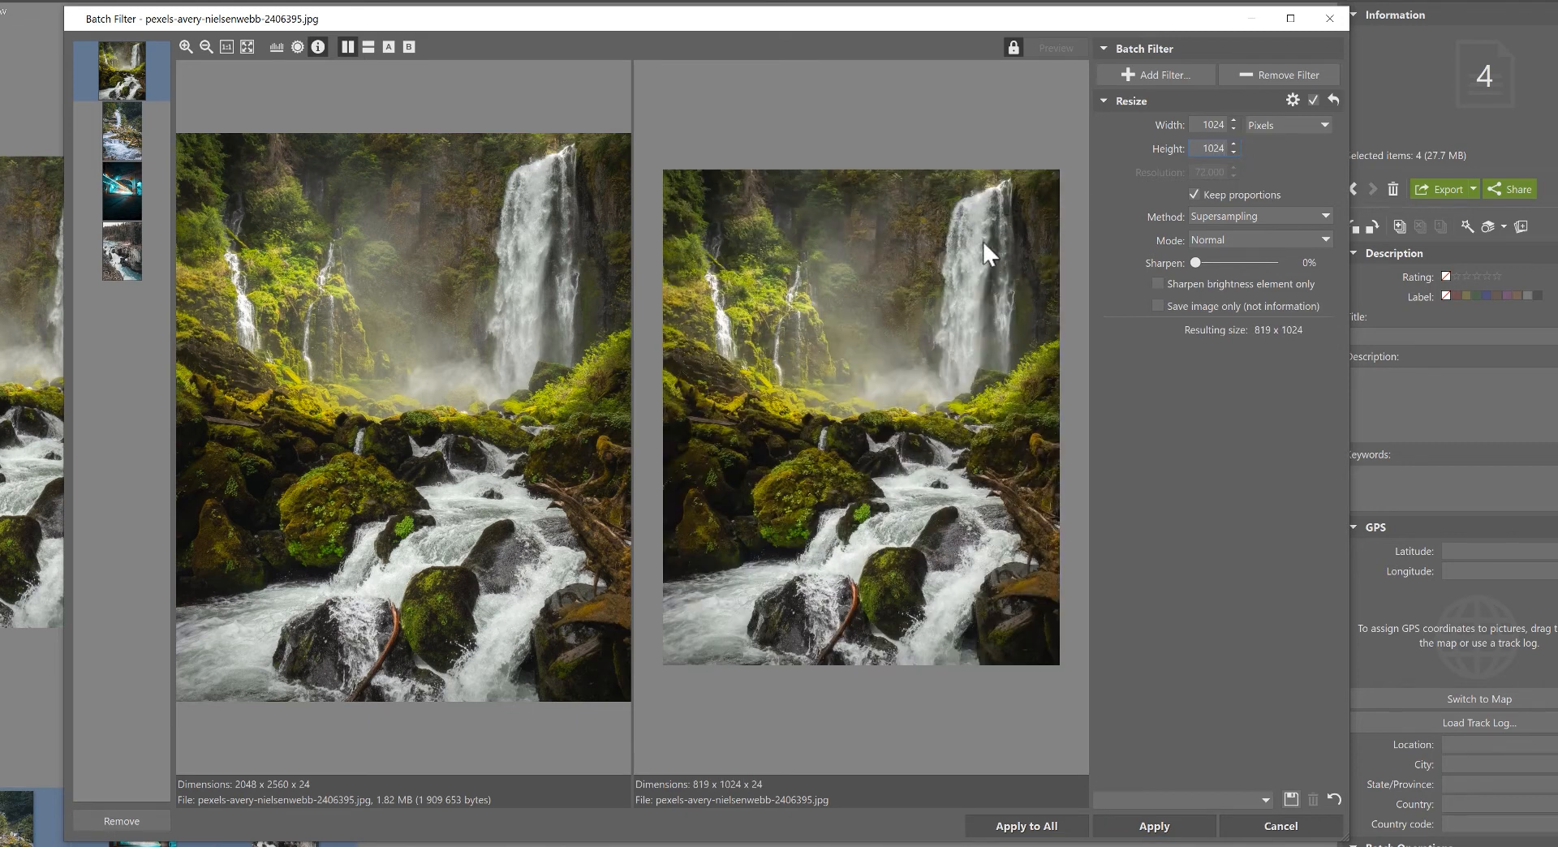
{"action": "mouse_move", "coordinate": [1139, 334]}
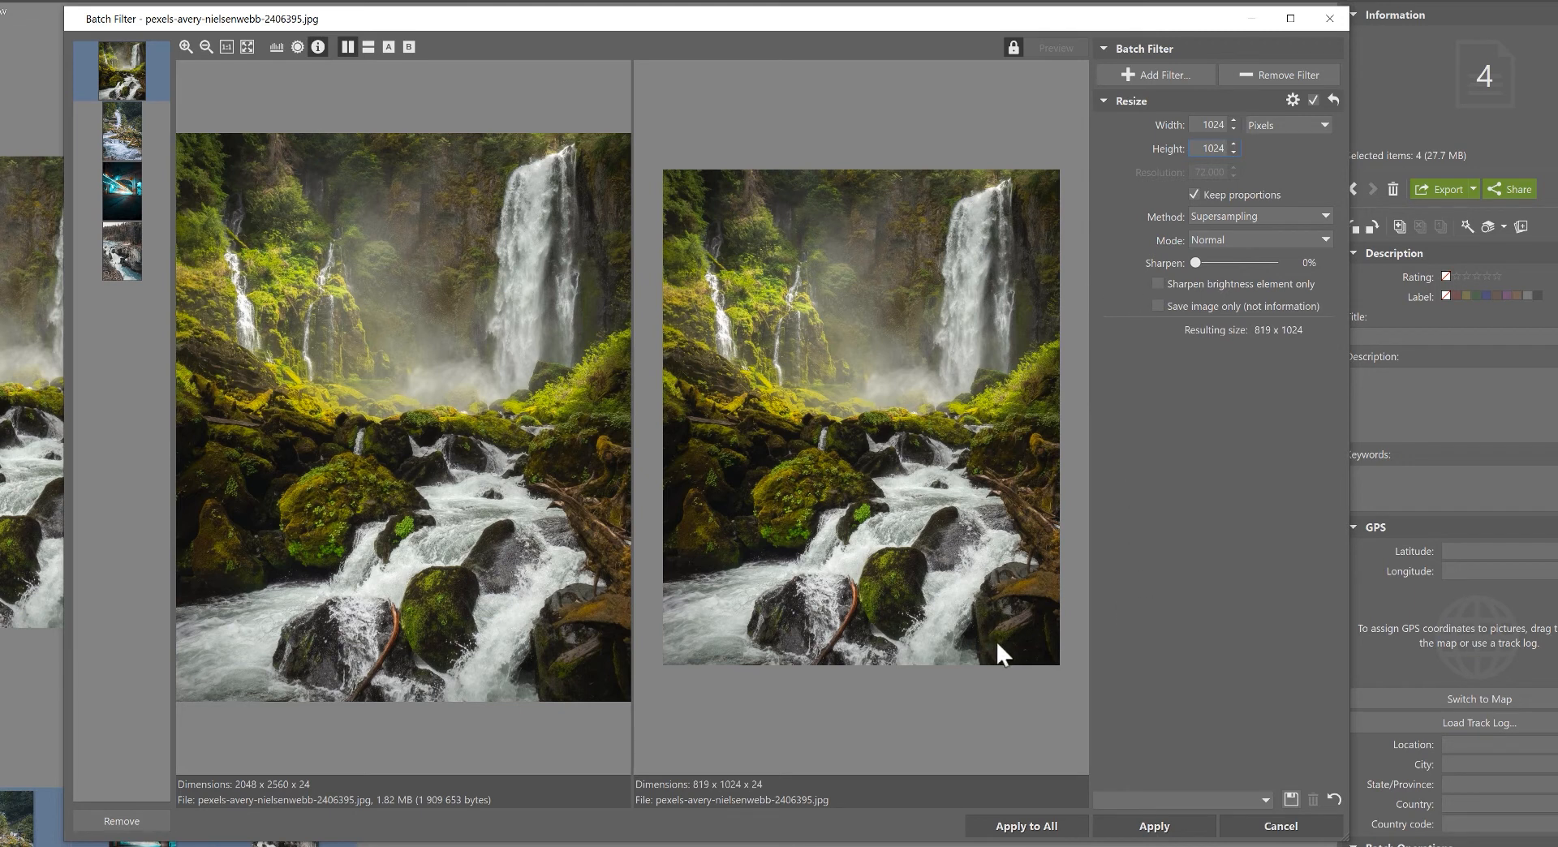
{"action": "mouse_move", "coordinate": [1225, 175]}
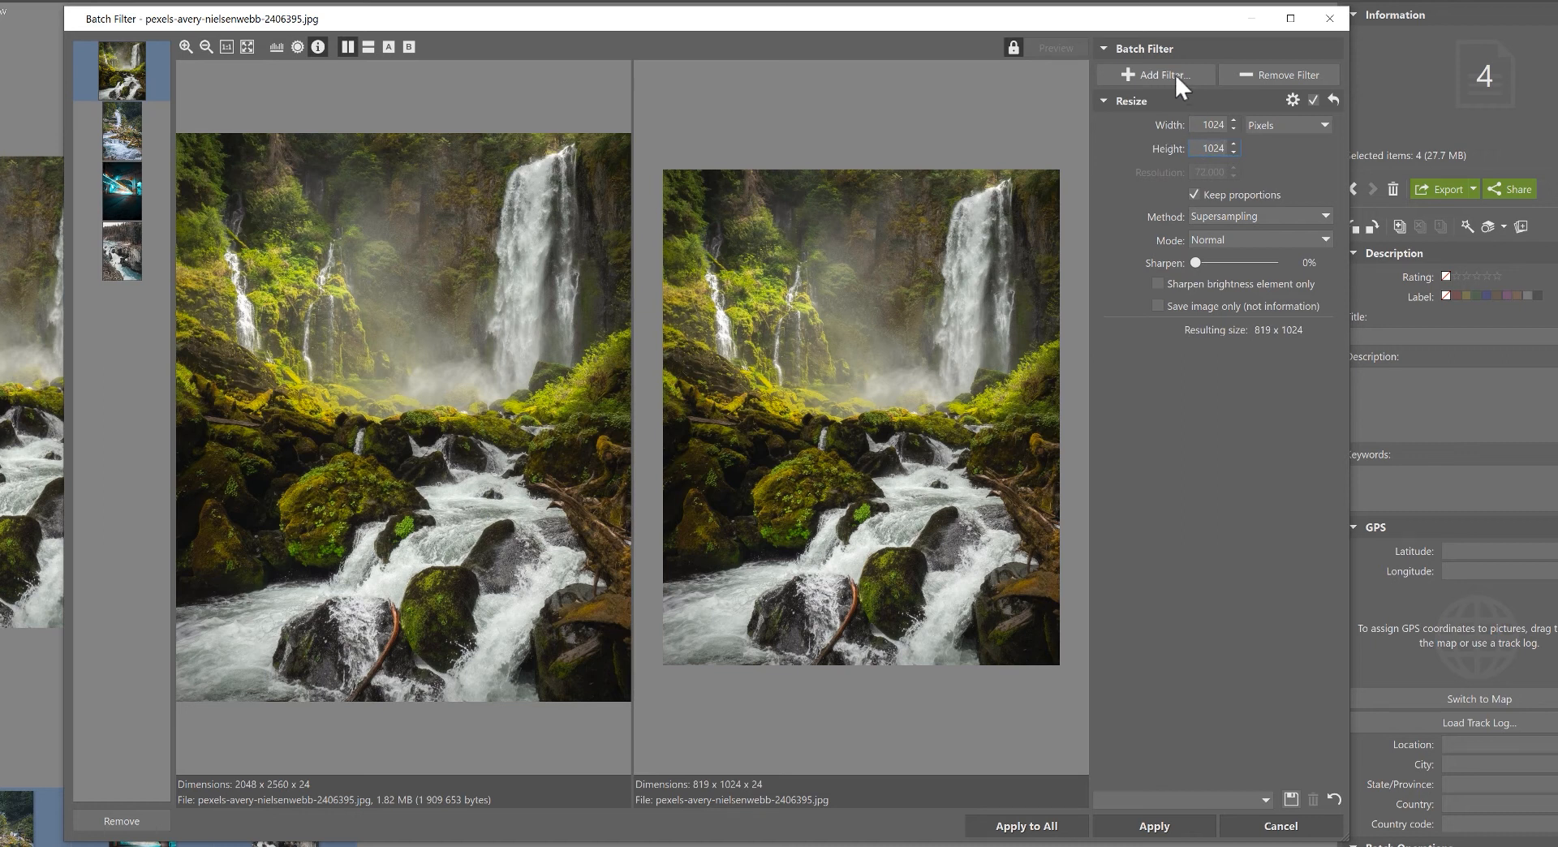
Add a Canvas Size filter and change its height from 768 to 1024 pixels
{"action": "left_click", "coordinate": [1155, 75]}
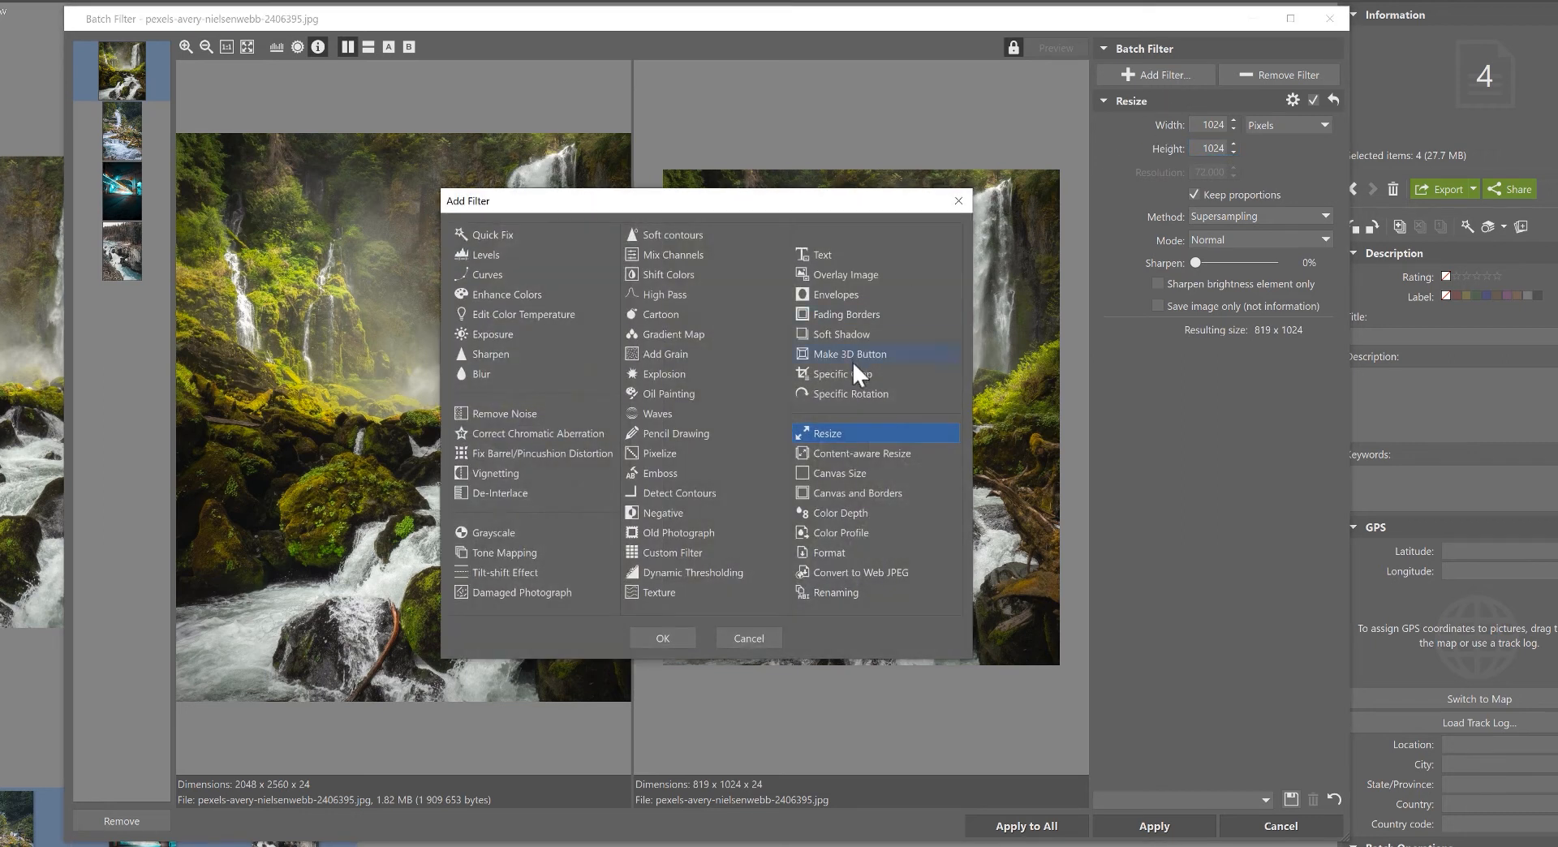
{"action": "left_click", "coordinate": [840, 473]}
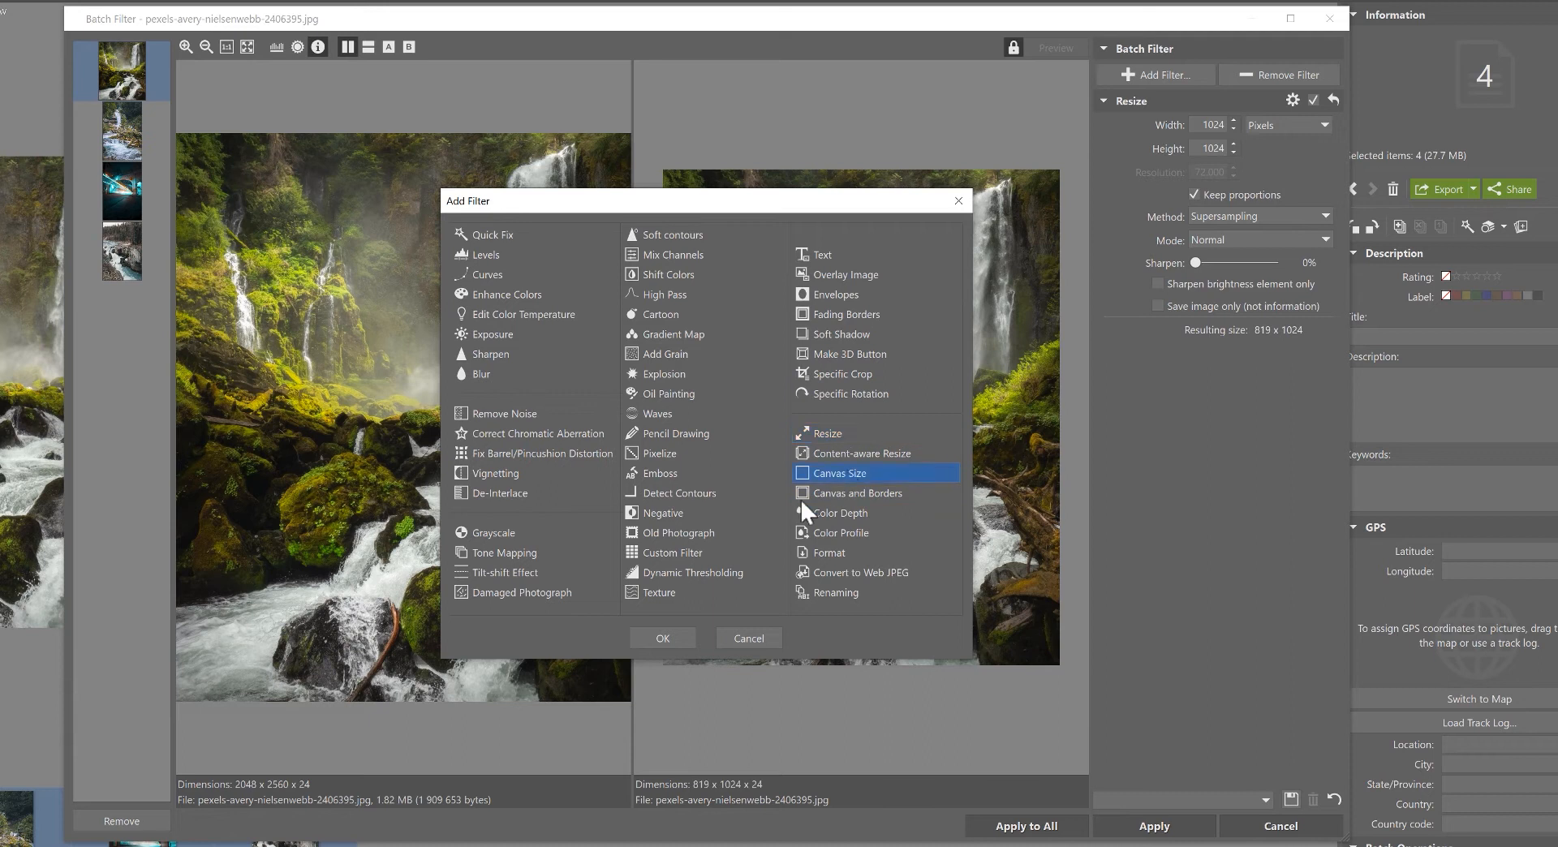
{"action": "left_click", "coordinate": [662, 638]}
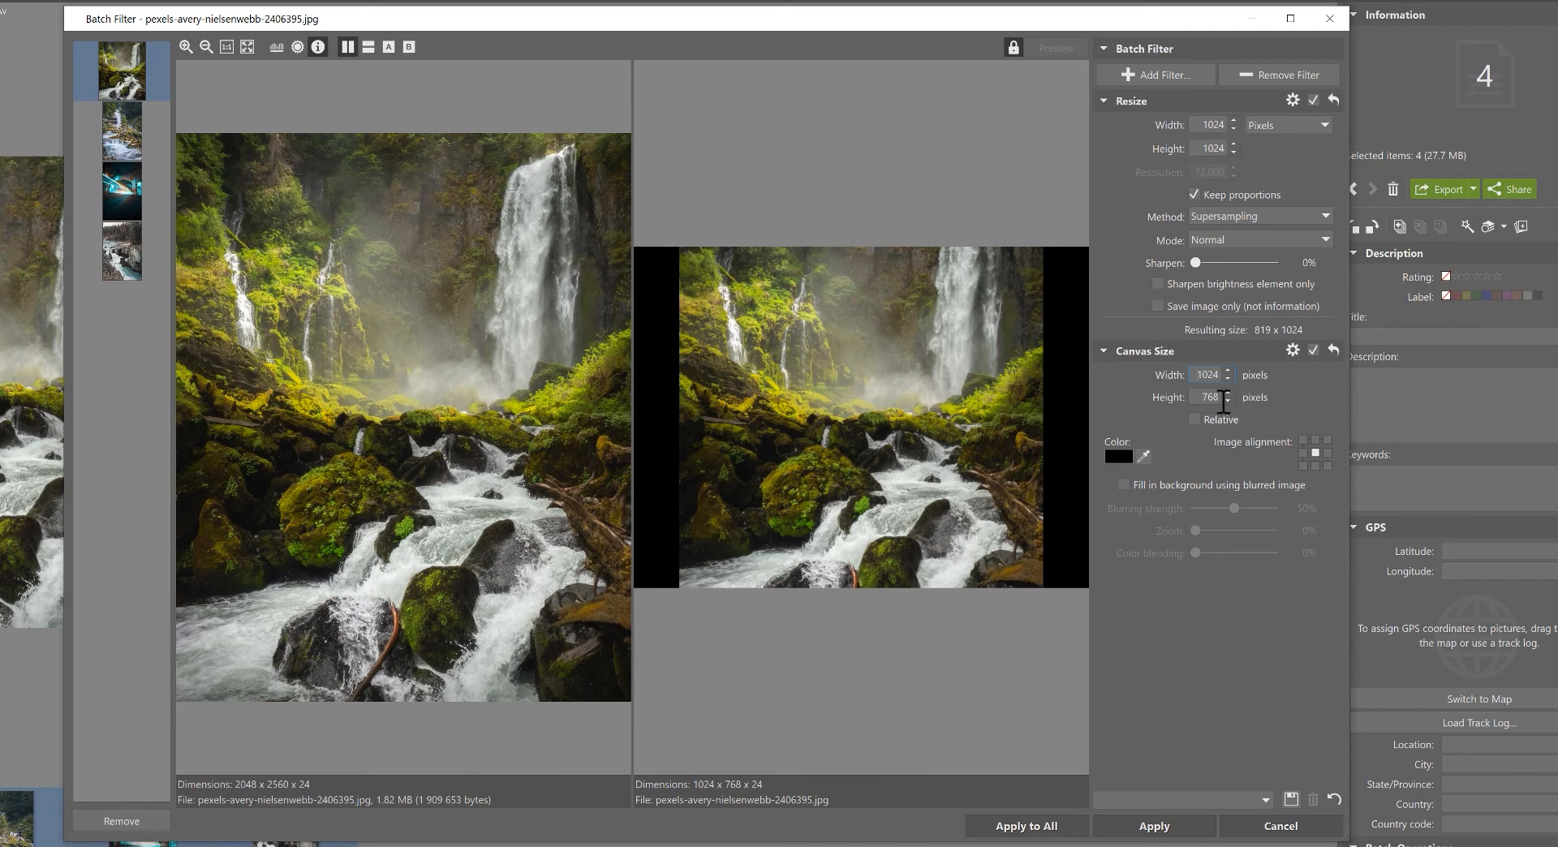
{"action": "triple_click", "coordinate": [1209, 396]}
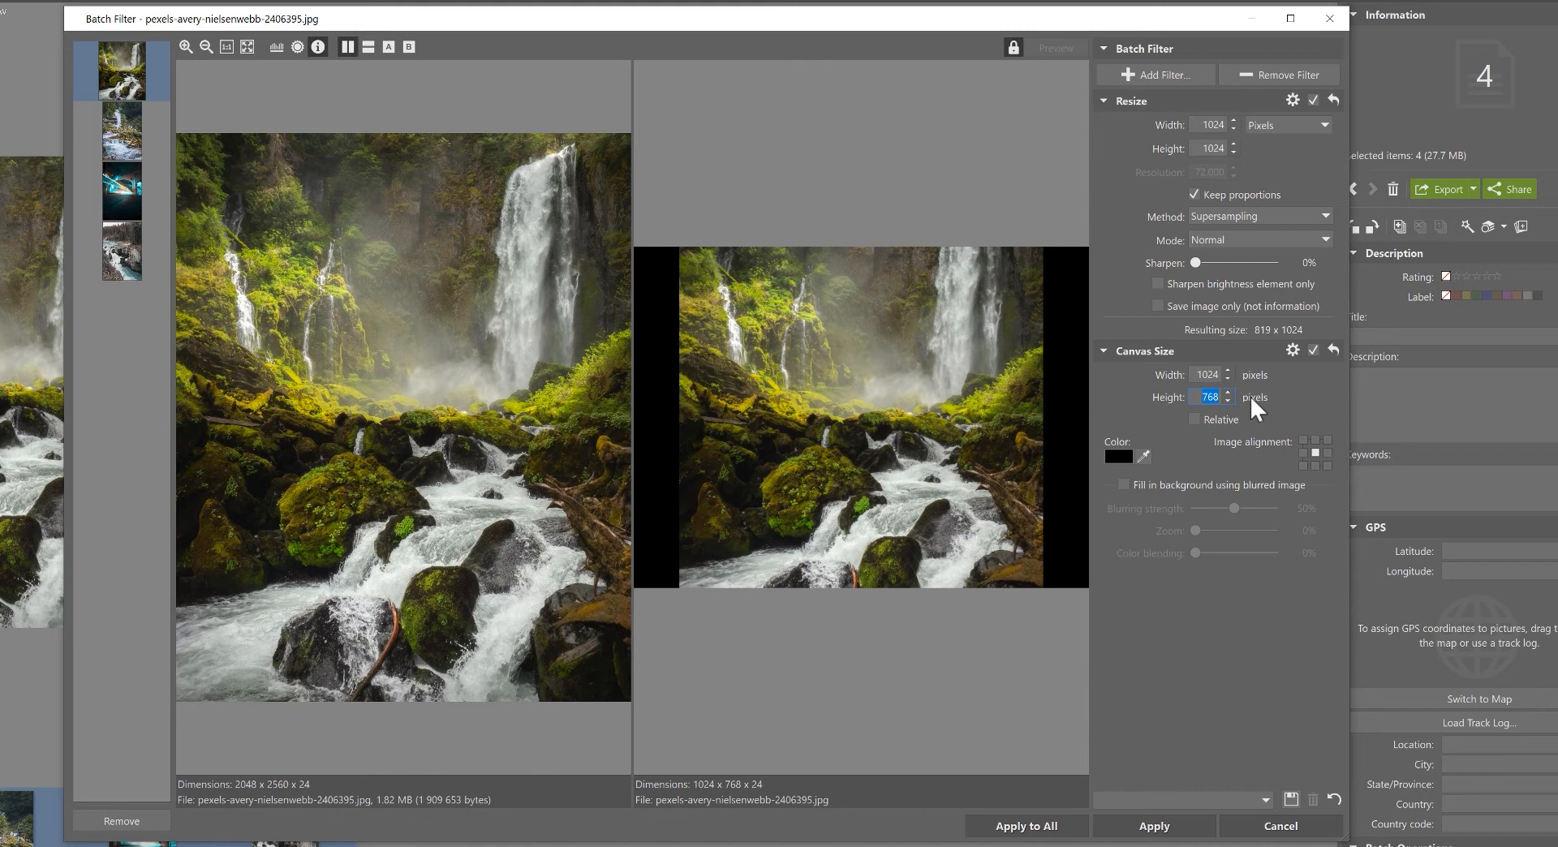
{"action": "type", "text": "1024"}
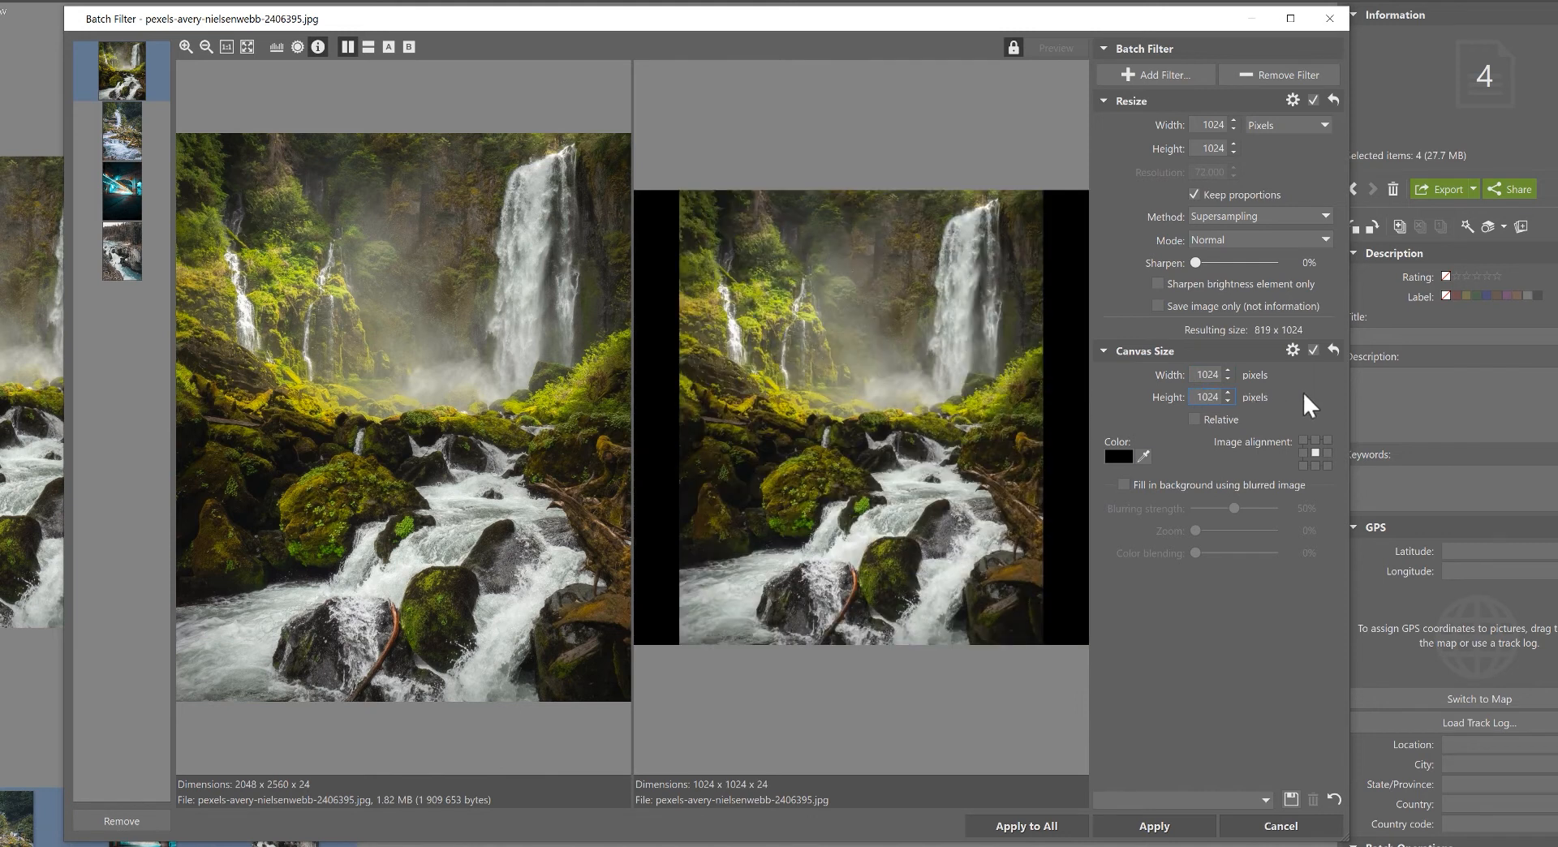
{"action": "mouse_move", "coordinate": [1116, 653]}
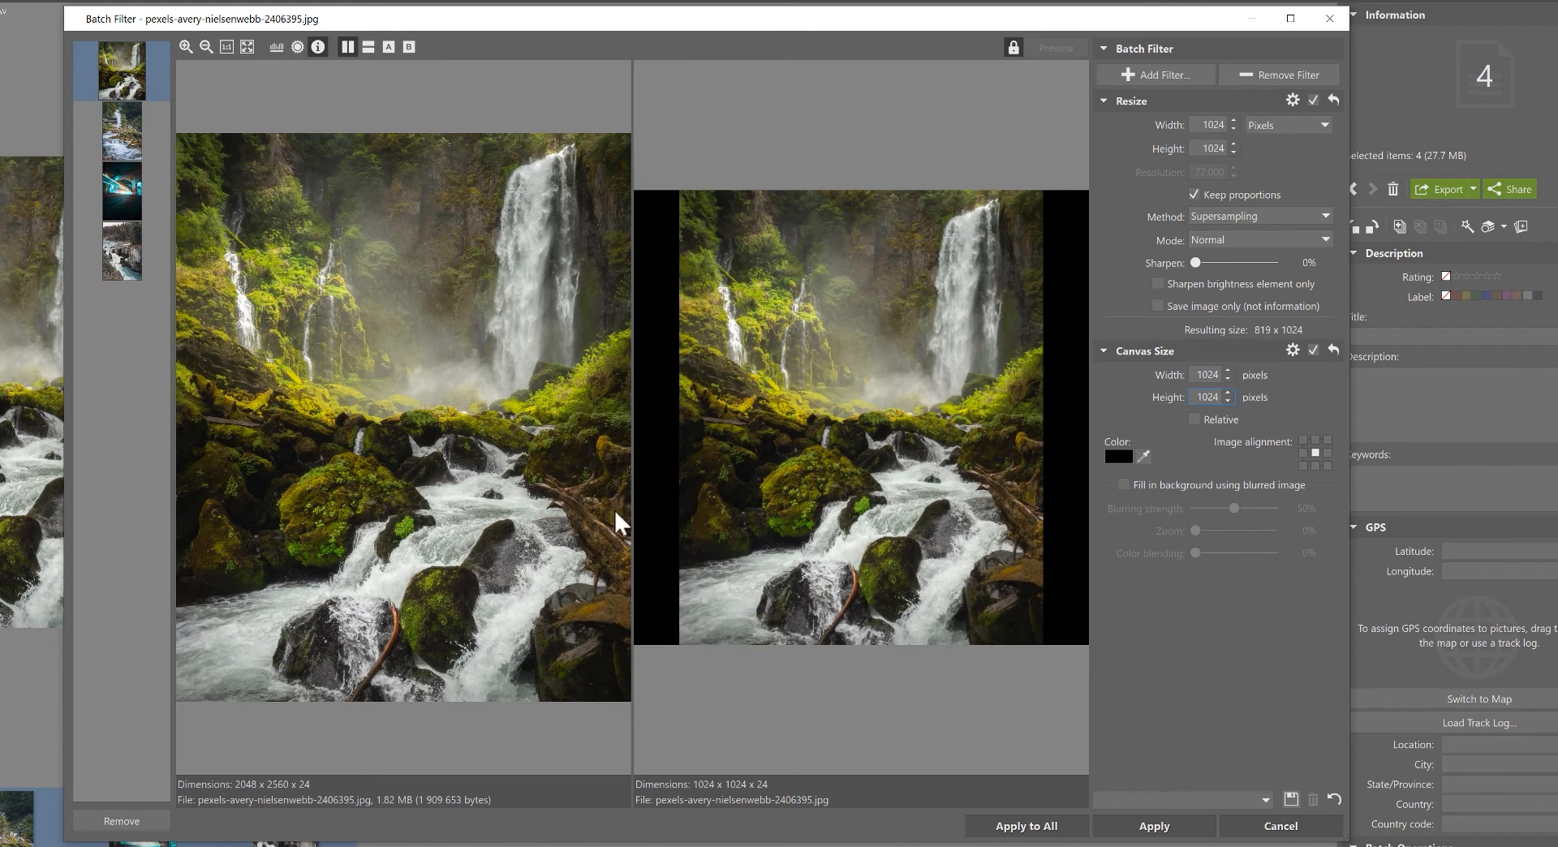
{"action": "mouse_move", "coordinate": [1082, 514]}
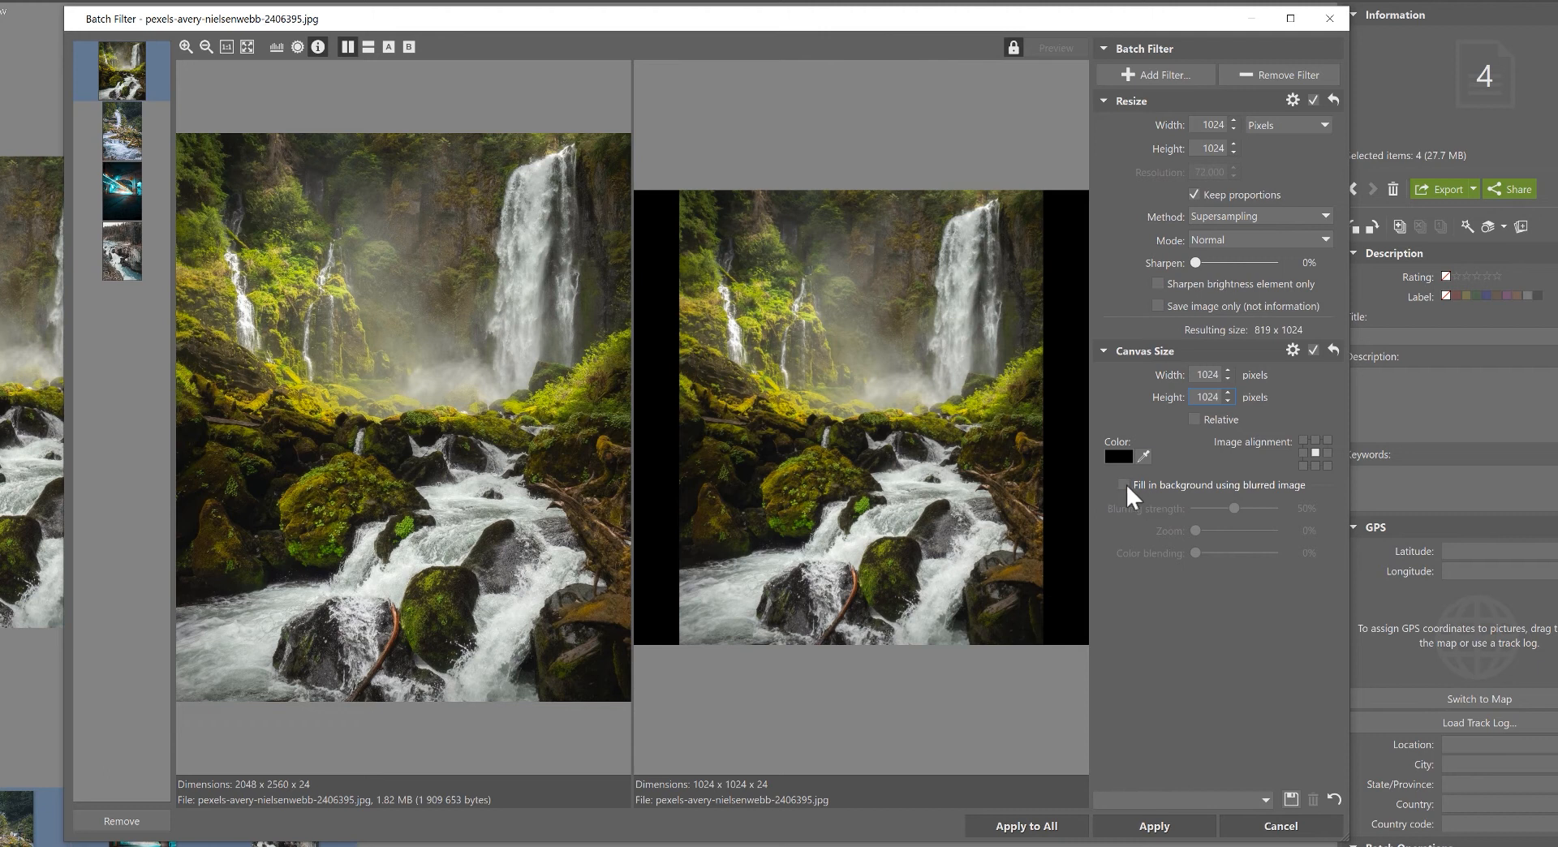
Enable 'Fill in background using blurred image' with blurring strength about 52%
{"action": "left_click", "coordinate": [1124, 486]}
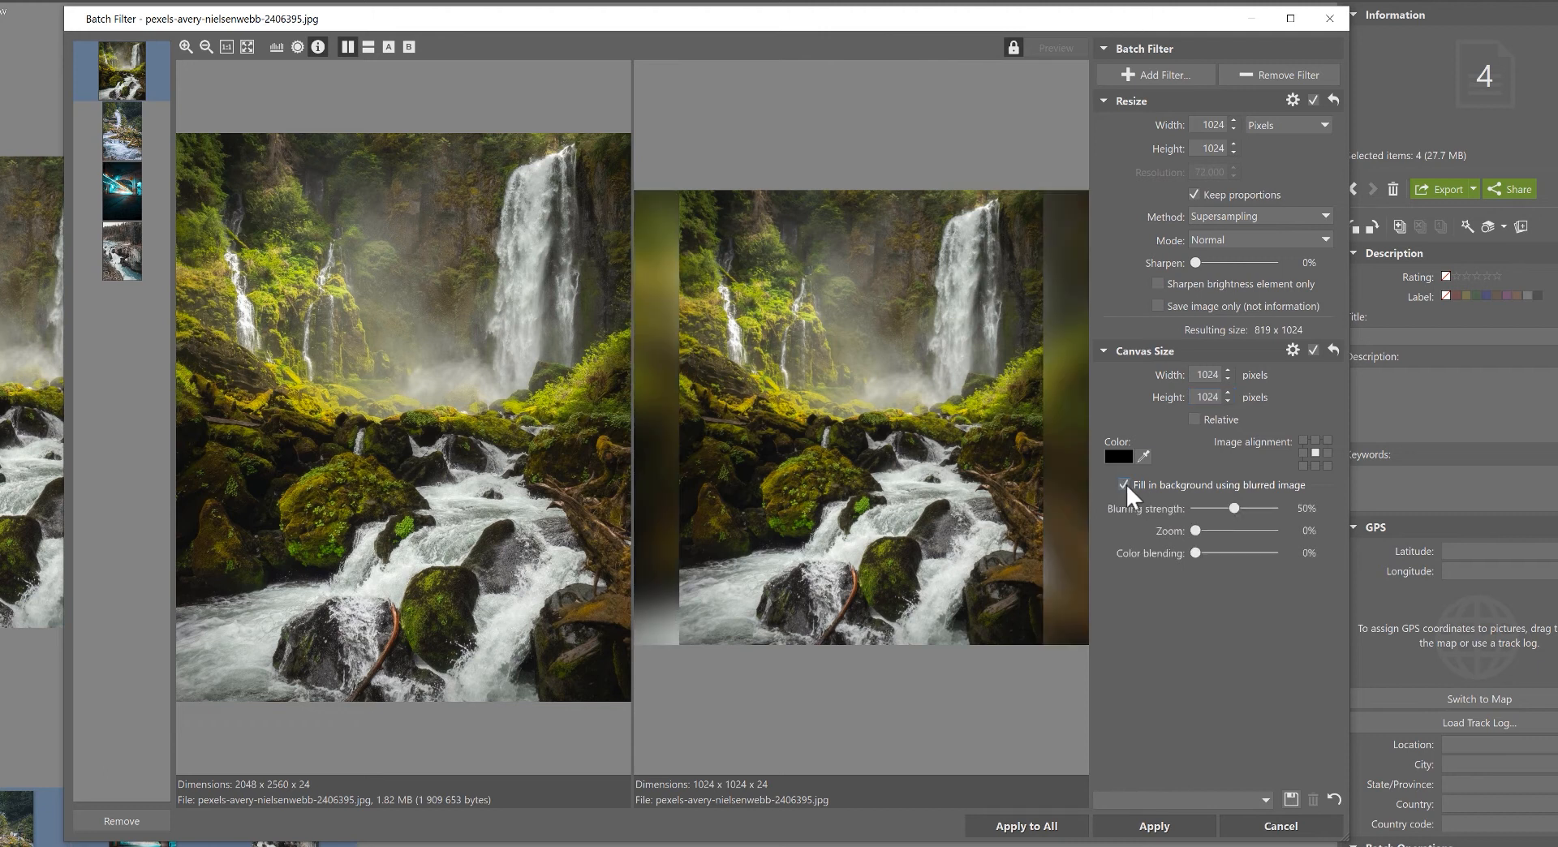
{"action": "mouse_move", "coordinate": [1072, 573]}
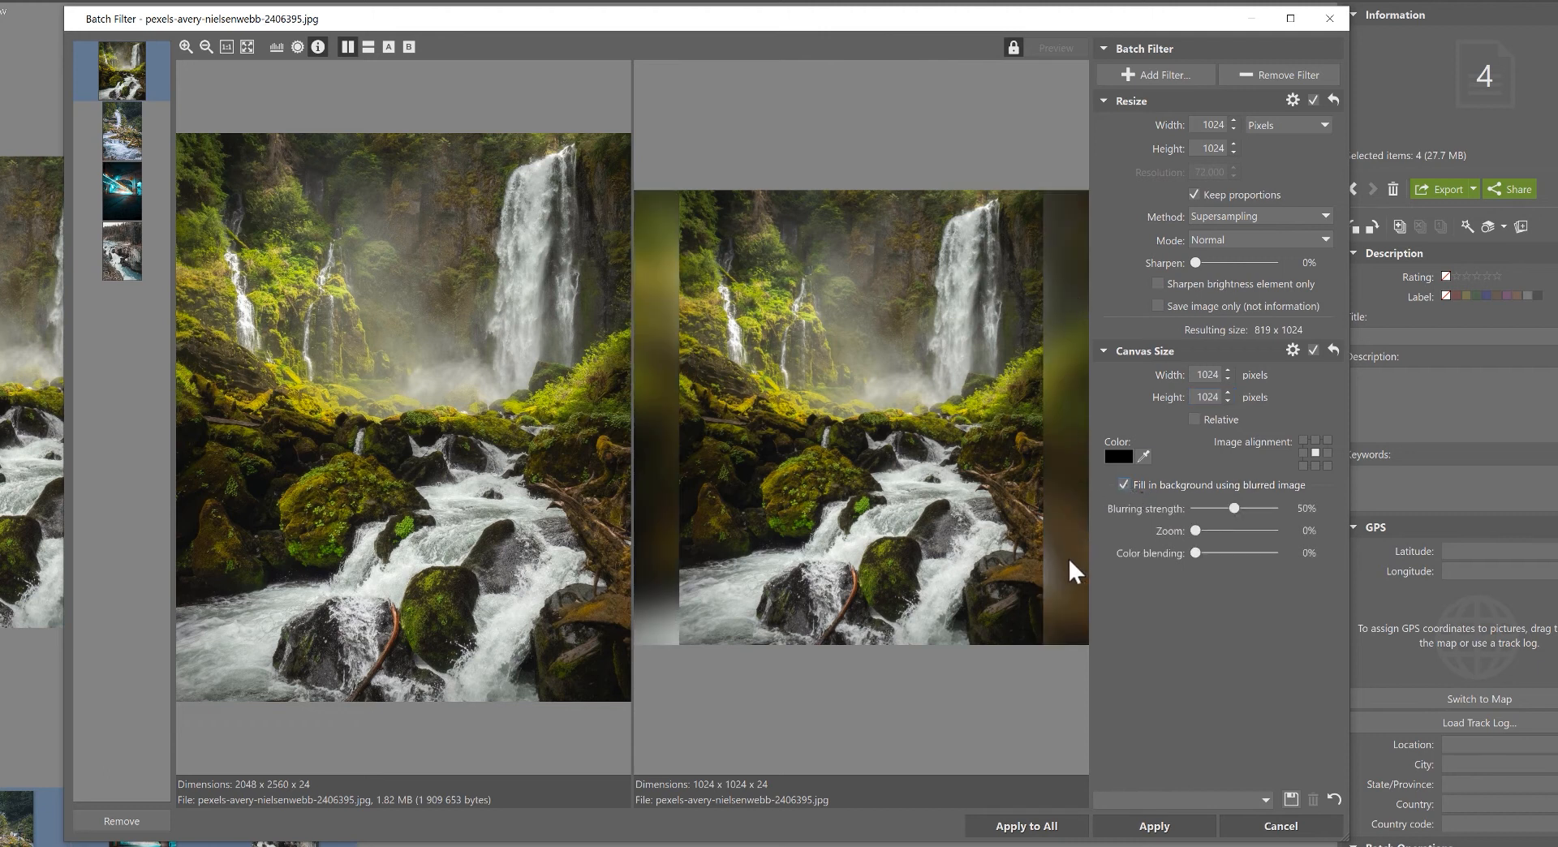
{"action": "mouse_move", "coordinate": [1155, 556]}
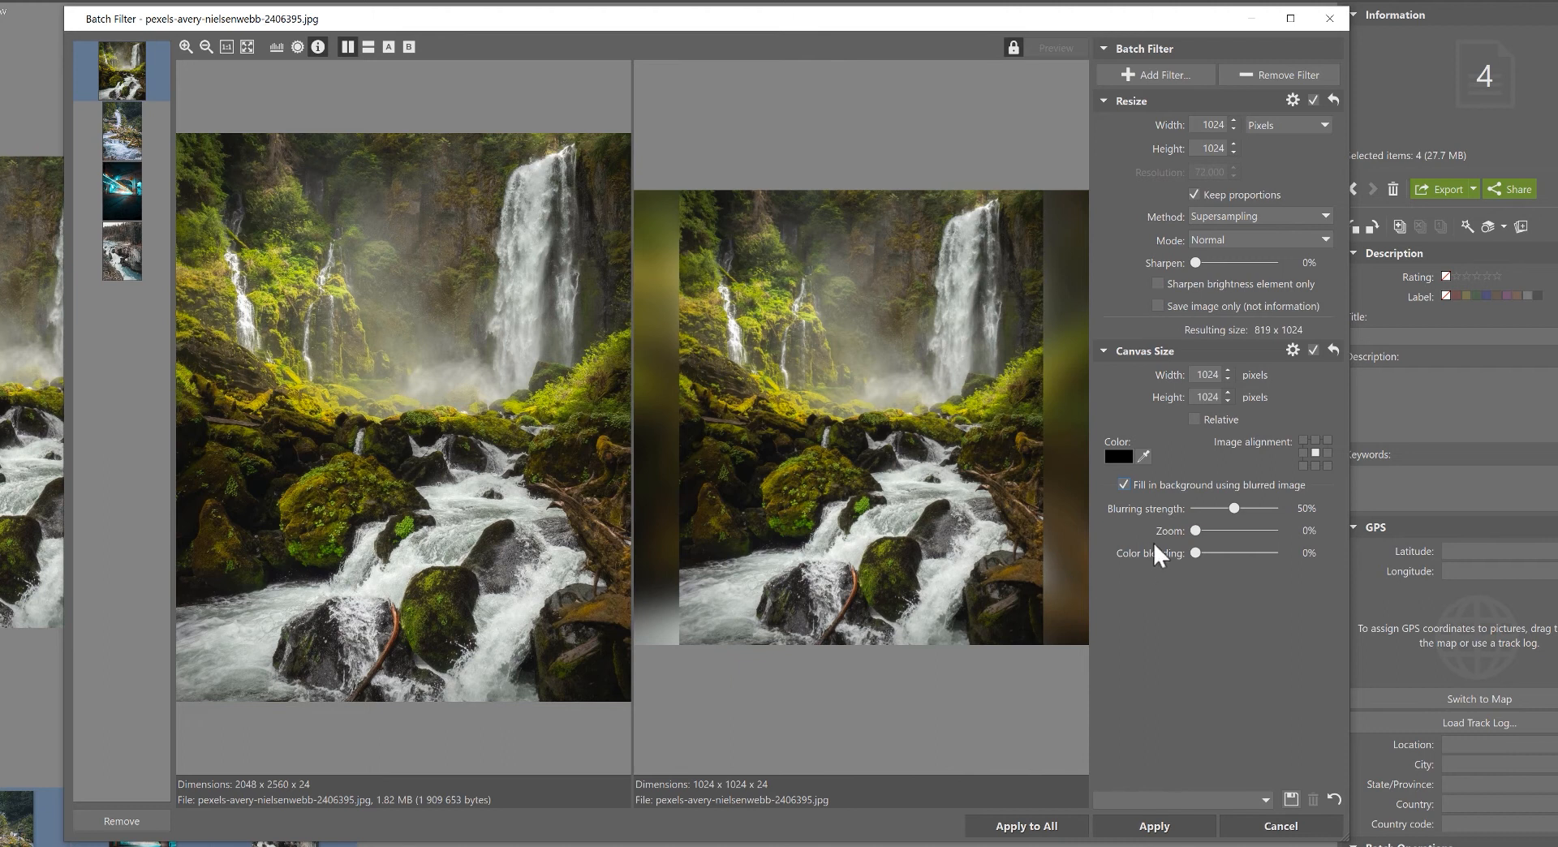
{"action": "left_click_drag", "start_coordinate": [1234, 509], "coordinate": [1265, 509]}
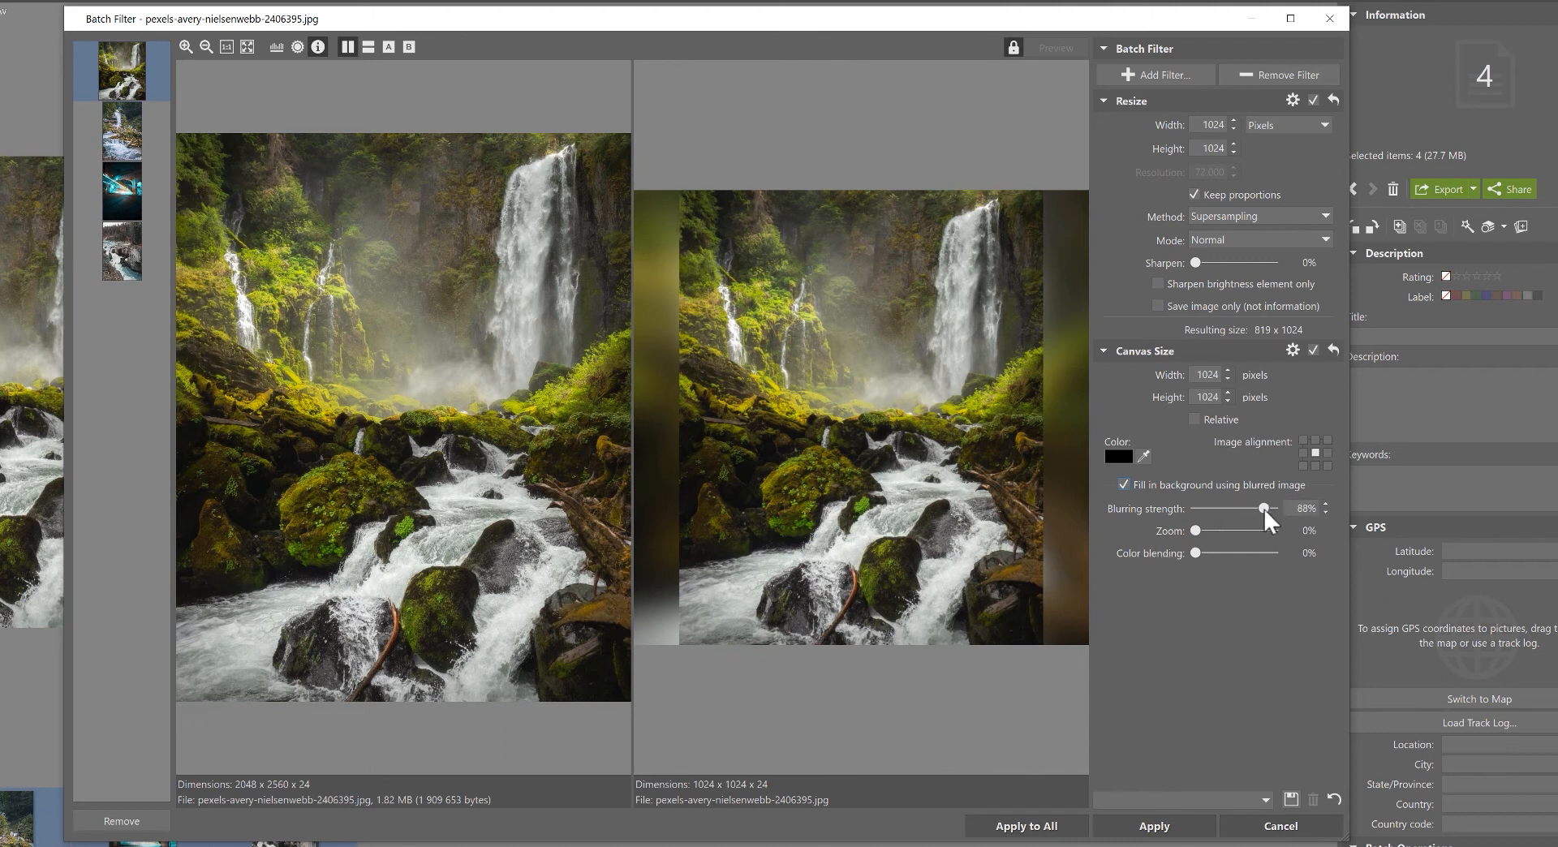
{"action": "left_click_drag", "start_coordinate": [1265, 509], "coordinate": [1198, 509]}
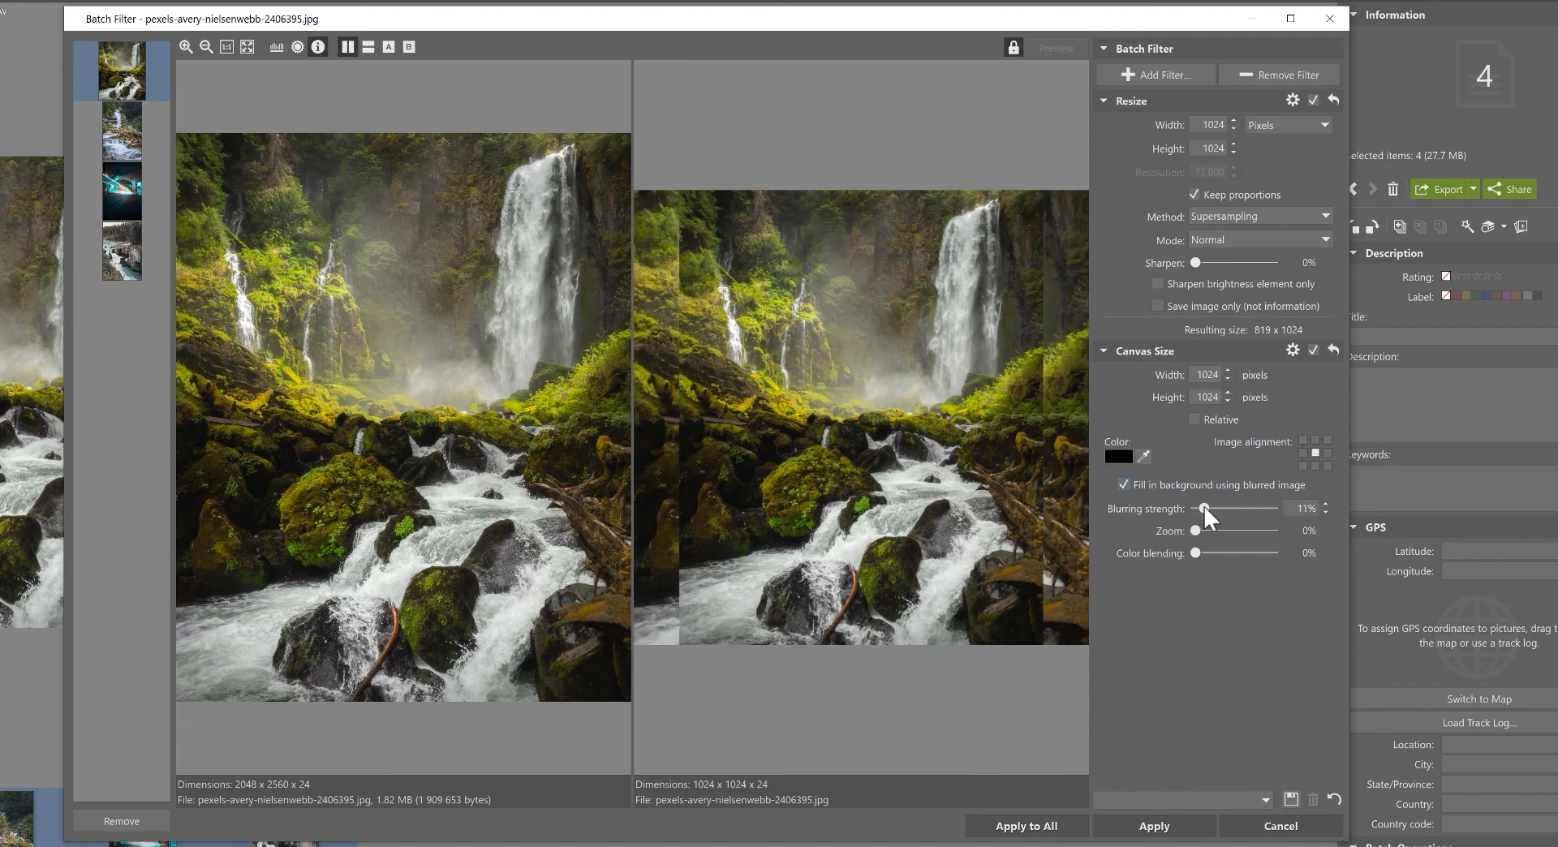
{"action": "left_click_drag", "start_coordinate": [1200, 509], "coordinate": [1237, 509]}
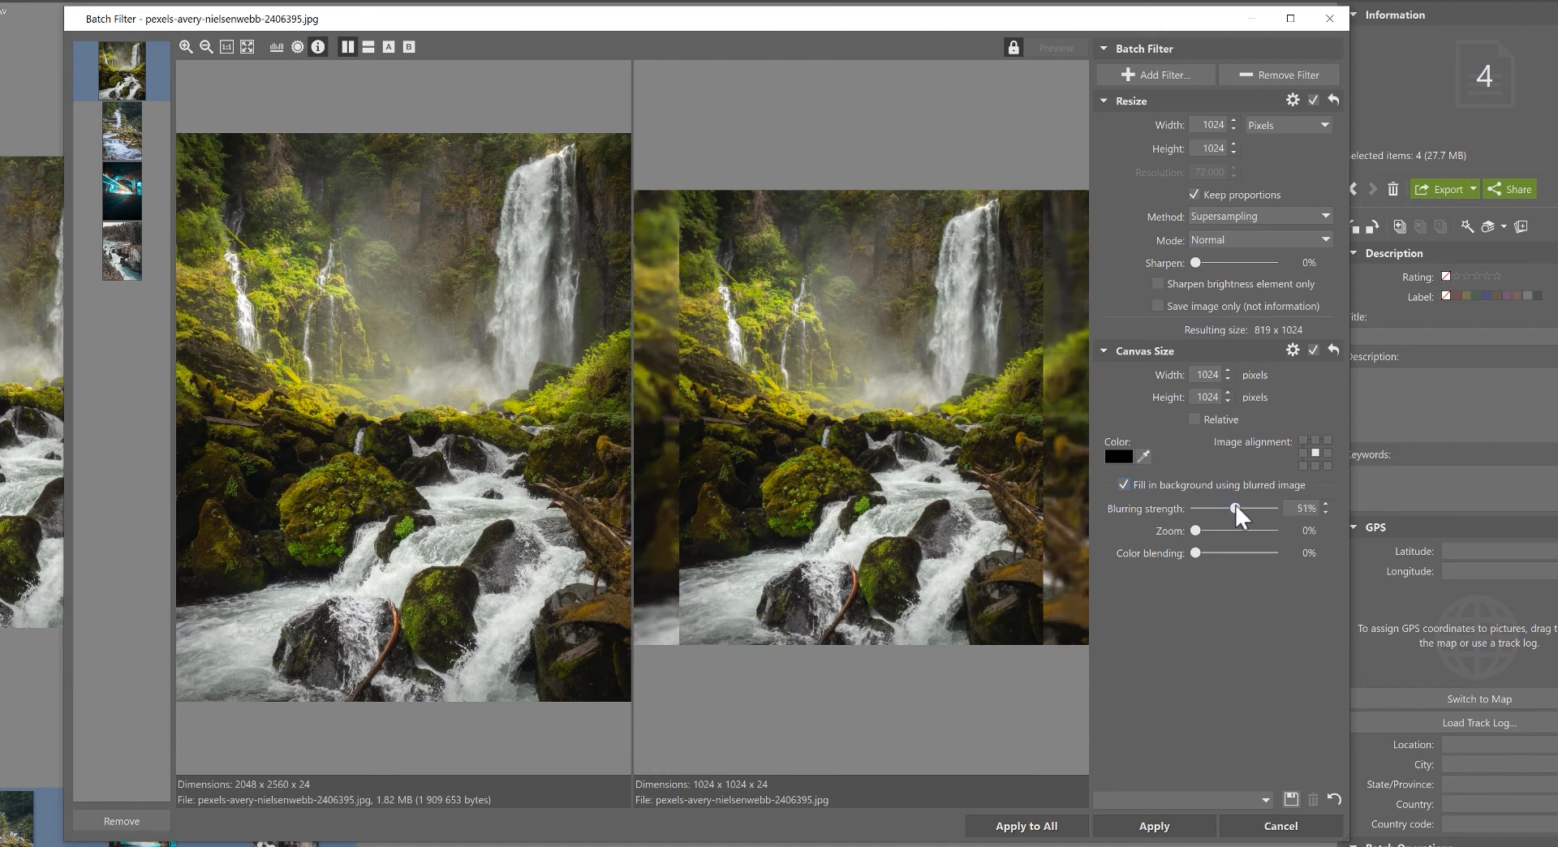
{"action": "left_click_drag", "start_coordinate": [1232, 509], "coordinate": [1237, 509]}
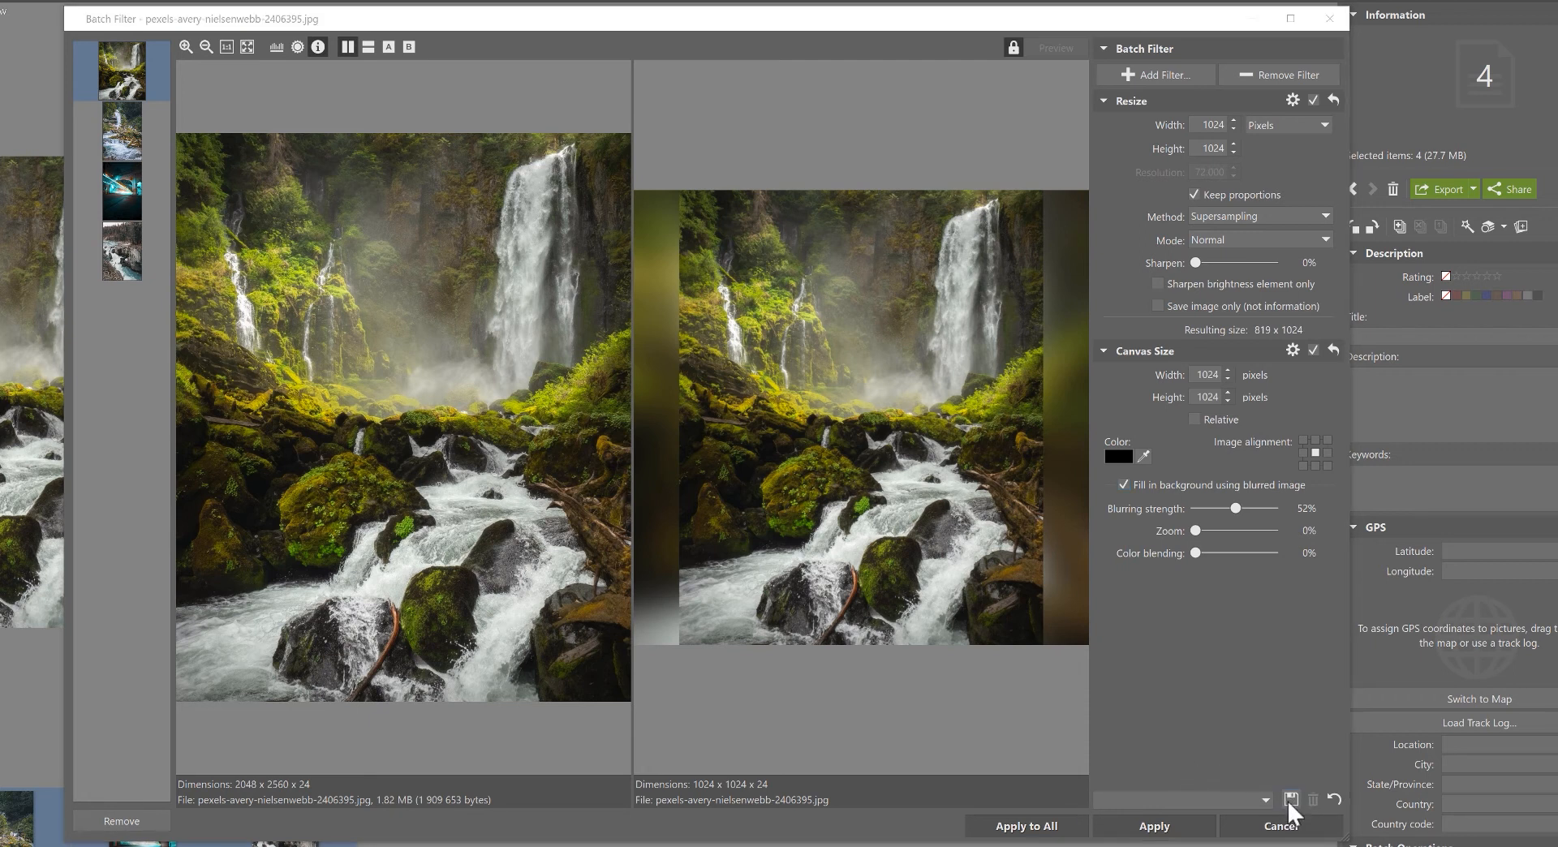
Apply the Resize and Canvas Size filters to all four photos and view them in Manager
{"action": "left_click", "coordinate": [1291, 800]}
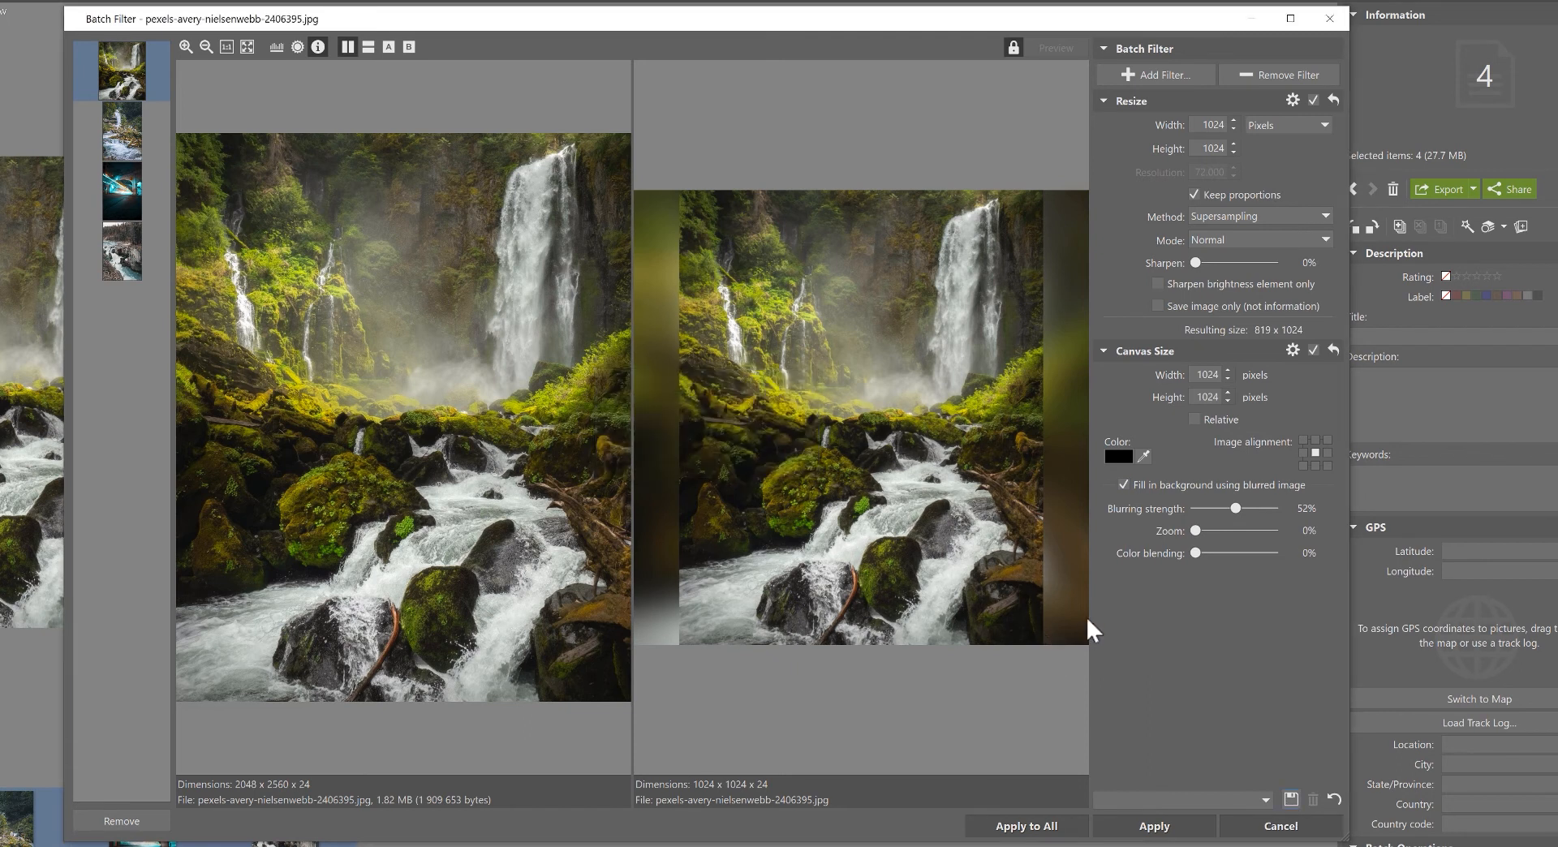
{"action": "mouse_move", "coordinate": [1040, 628]}
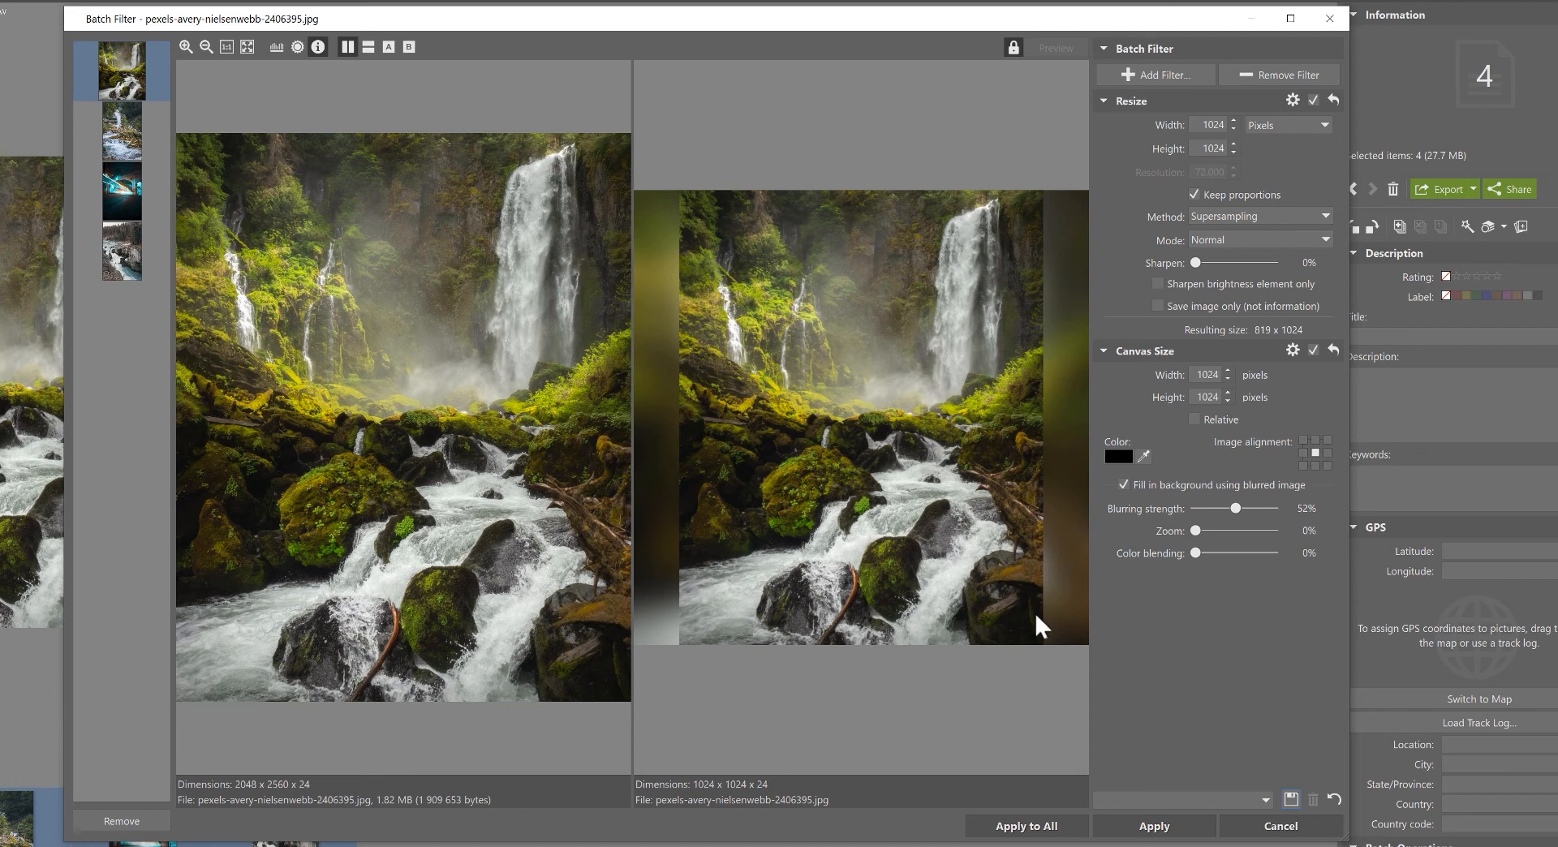
{"action": "mouse_move", "coordinate": [1270, 809]}
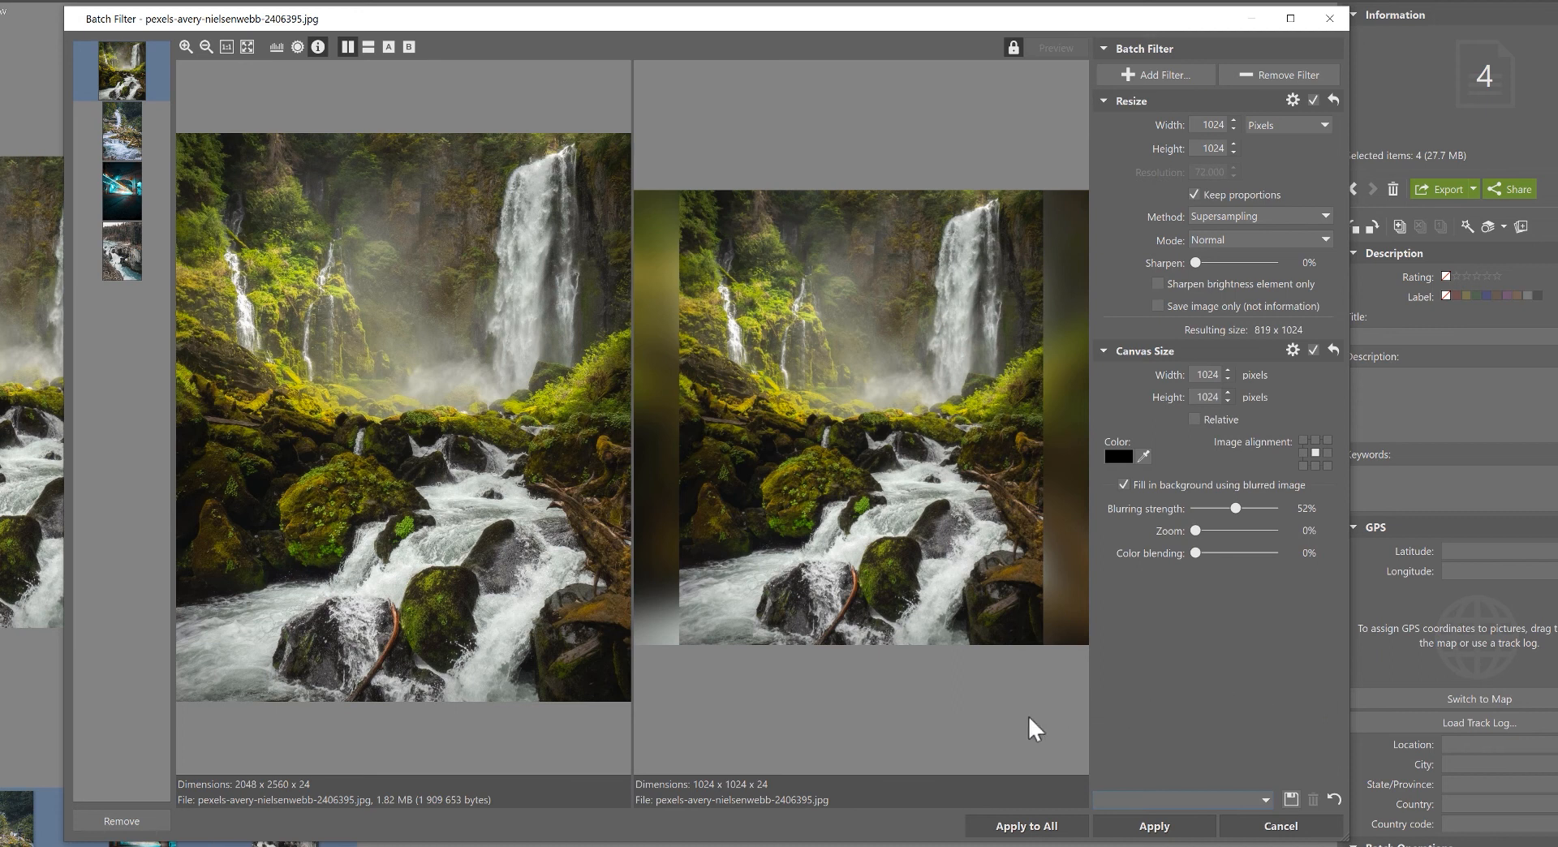
{"action": "mouse_move", "coordinate": [911, 733]}
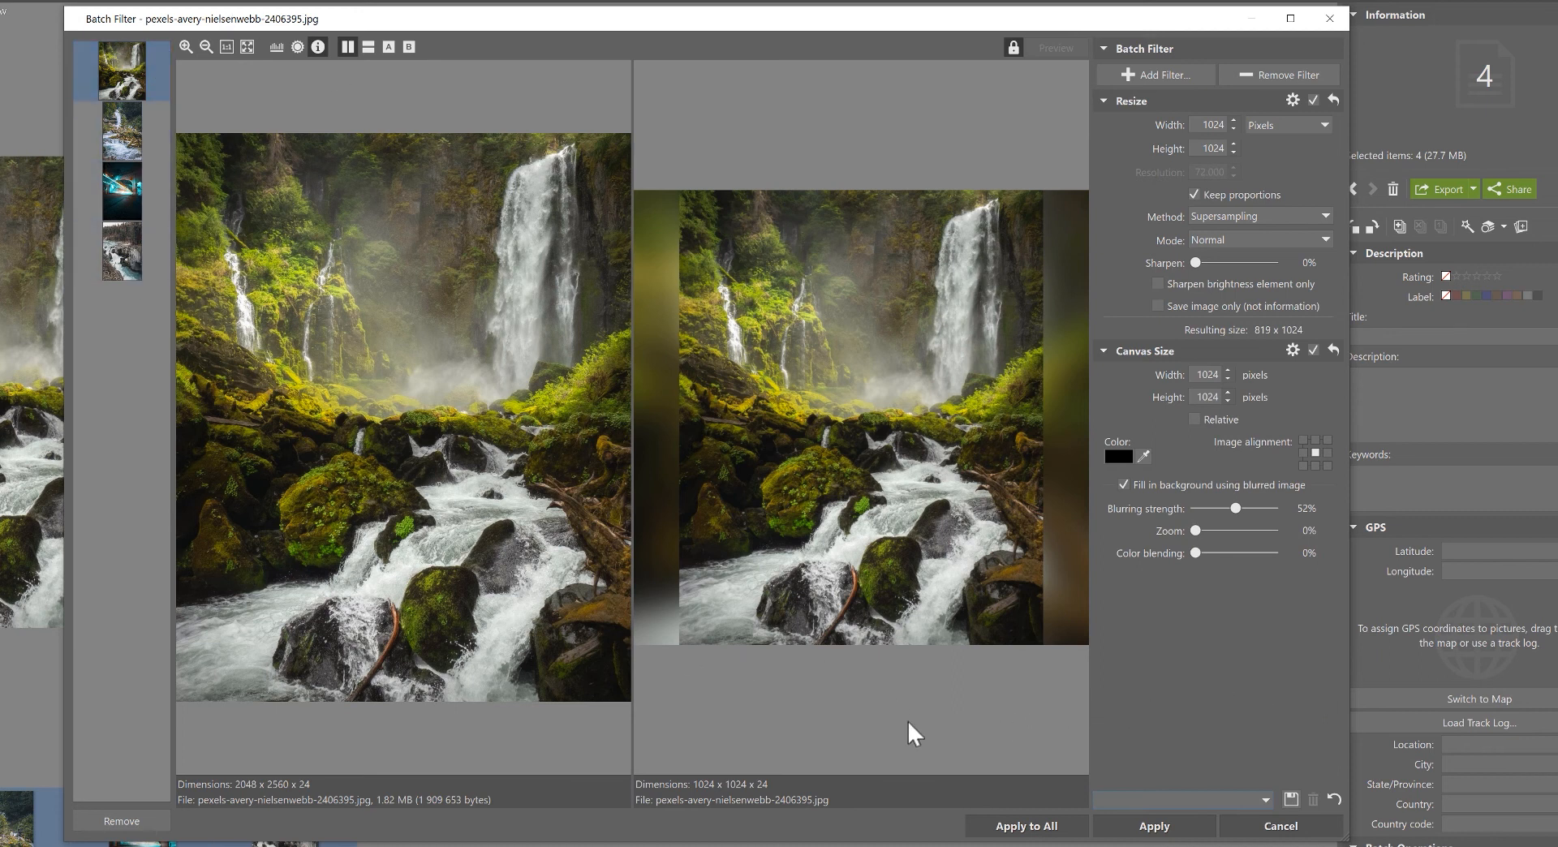
{"action": "left_click", "coordinate": [1026, 825]}
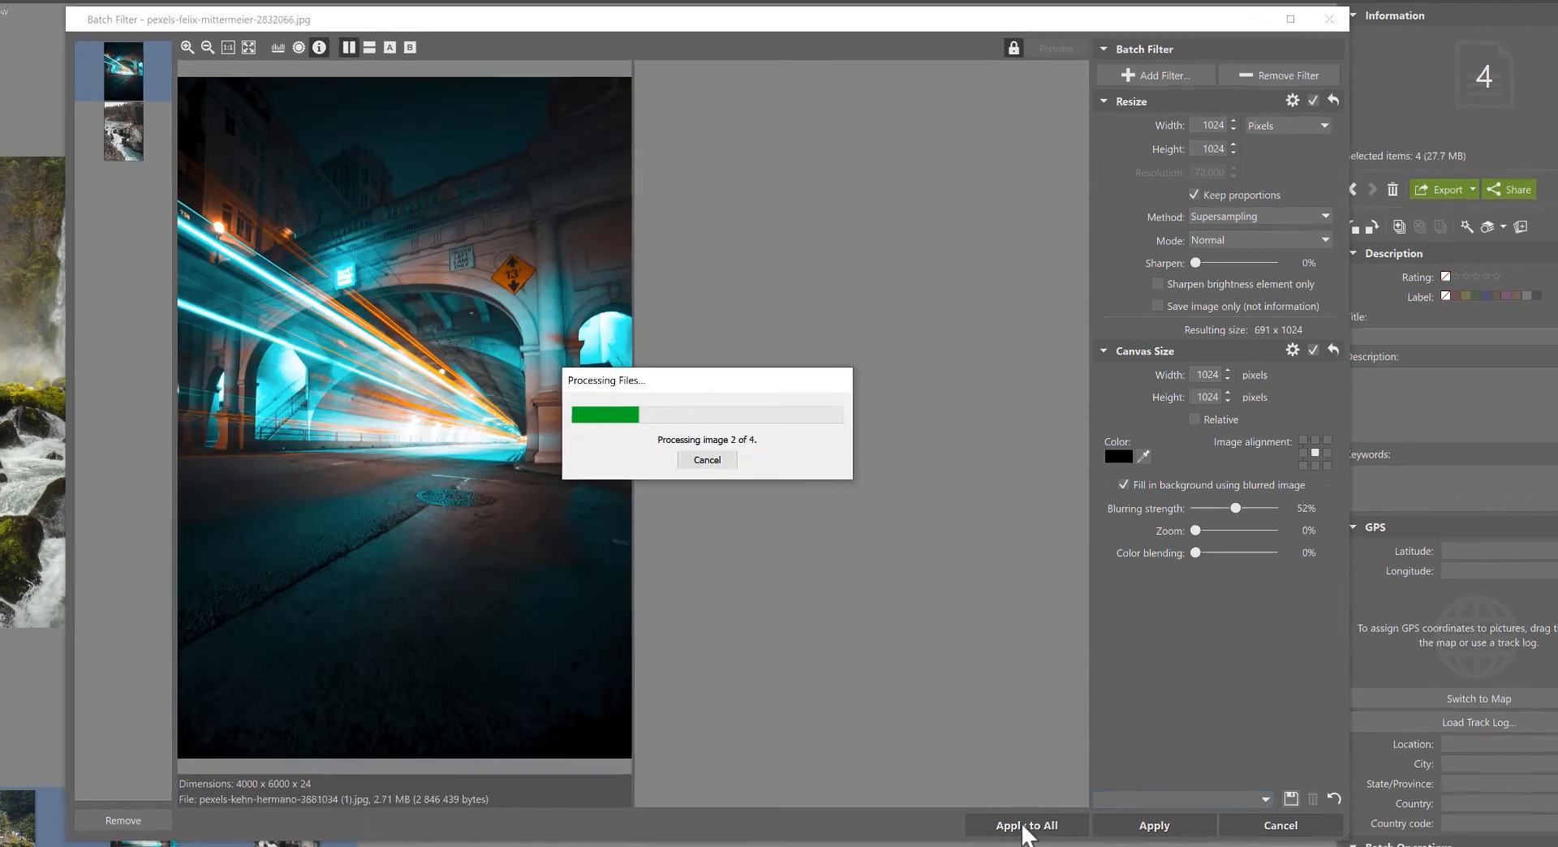
{"action": "left_click", "coordinate": [1027, 825]}
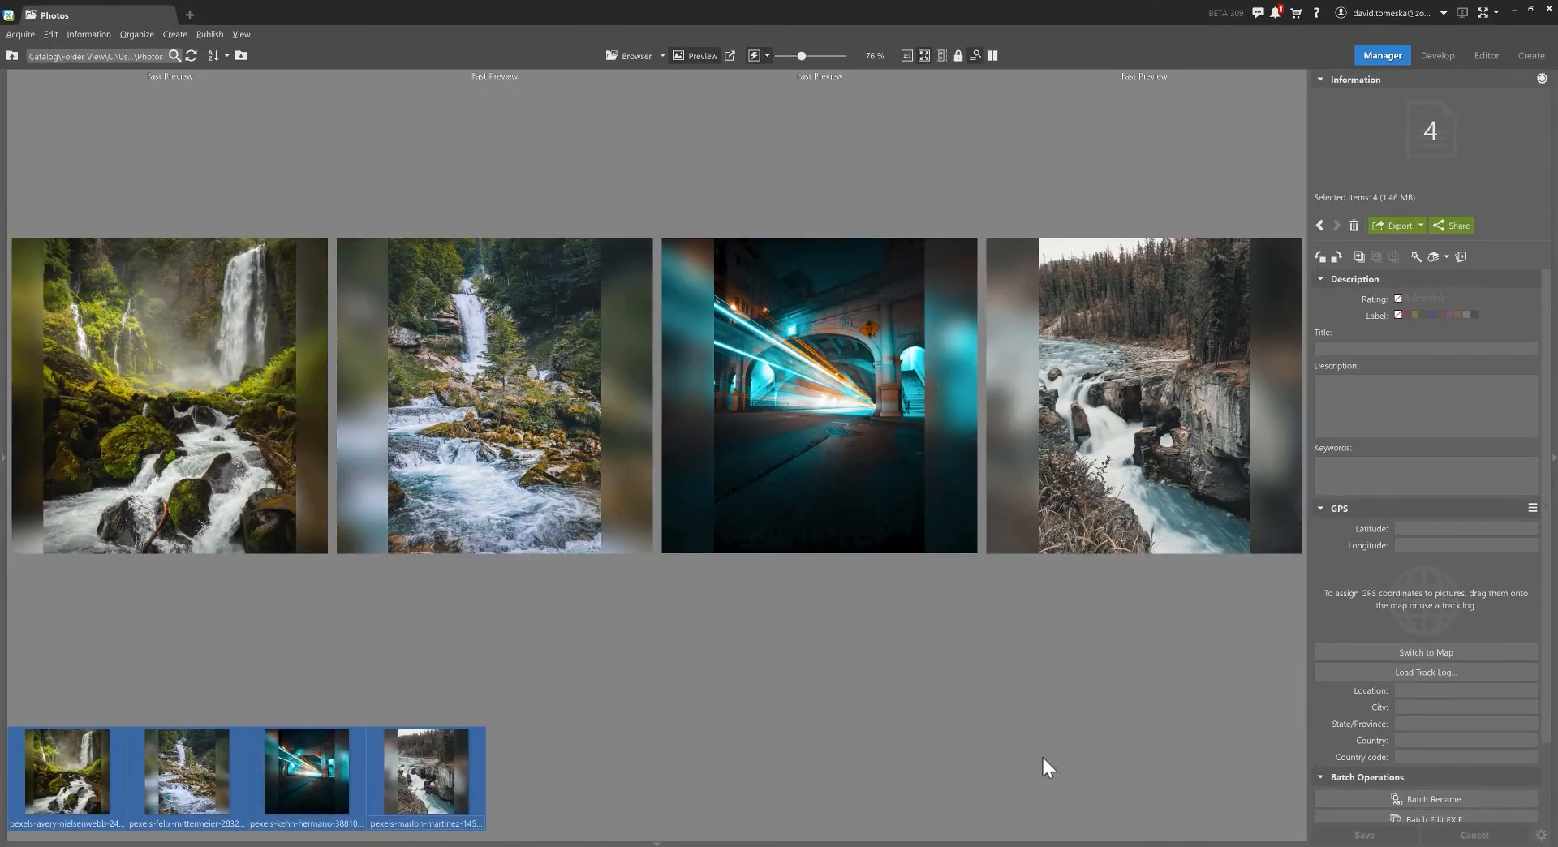